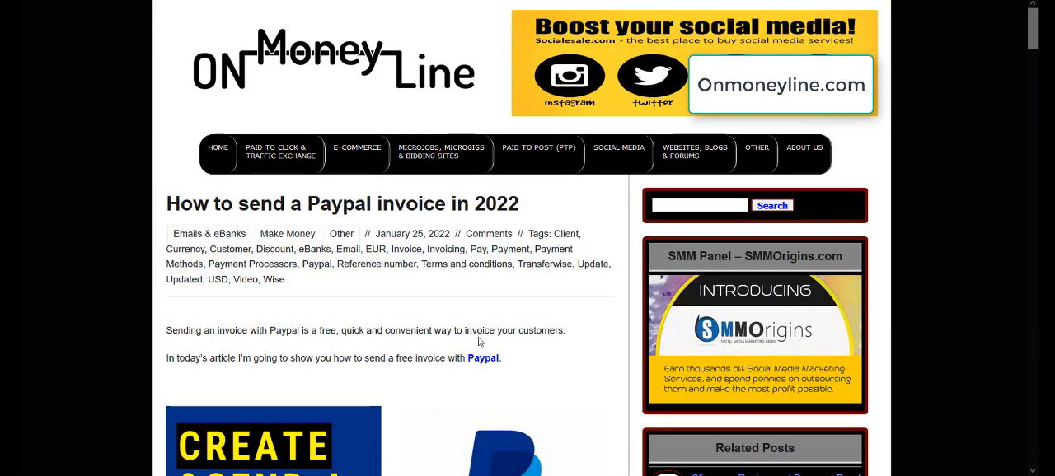
{"action": "mouse_move", "coordinate": [463, 348]}
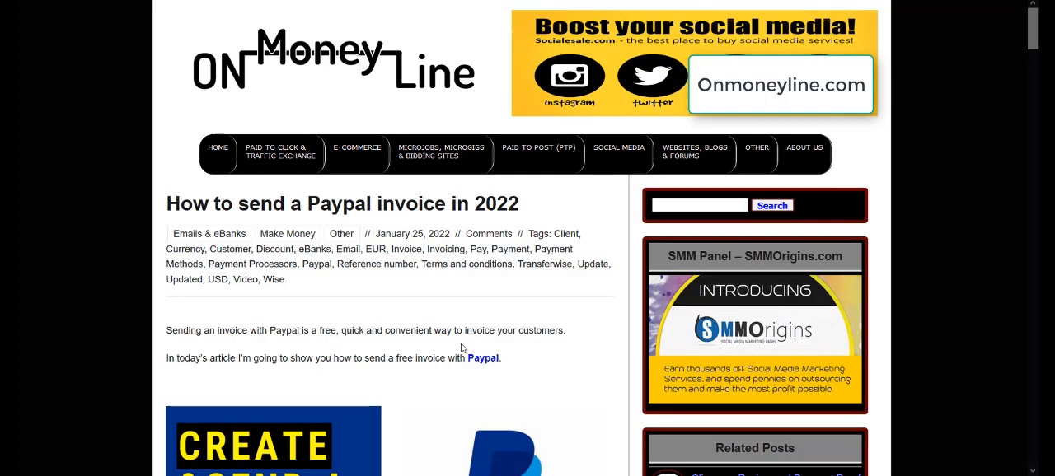
Scroll through the guide and highlight the step about the recipient's email.
{"action": "scroll", "scroll_direction": "down", "scroll_amount": 3}
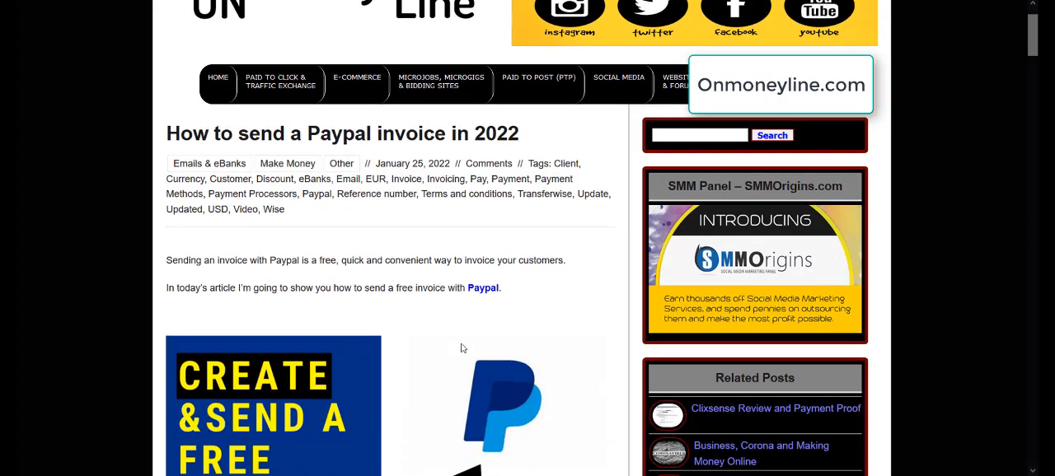
{"action": "scroll", "scroll_direction": "down", "scroll_amount": 3}
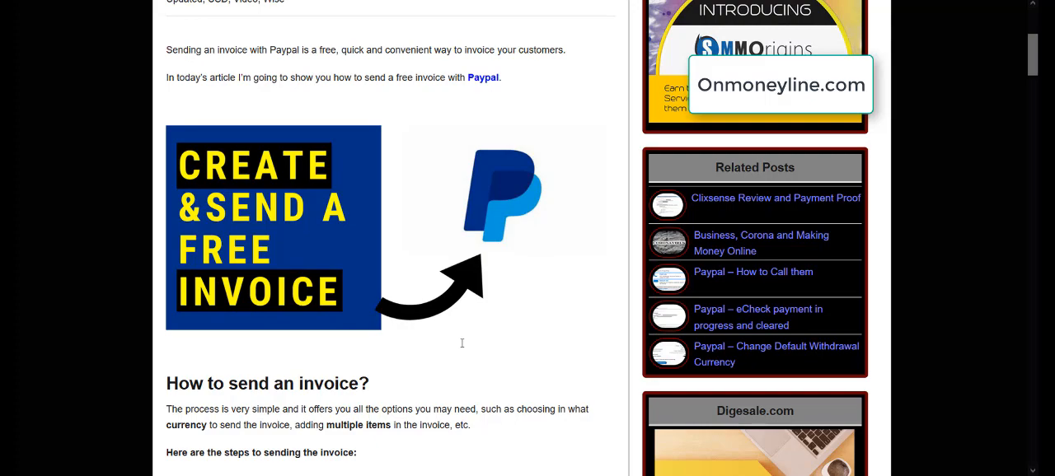
{"action": "mouse_move", "coordinate": [462, 347]}
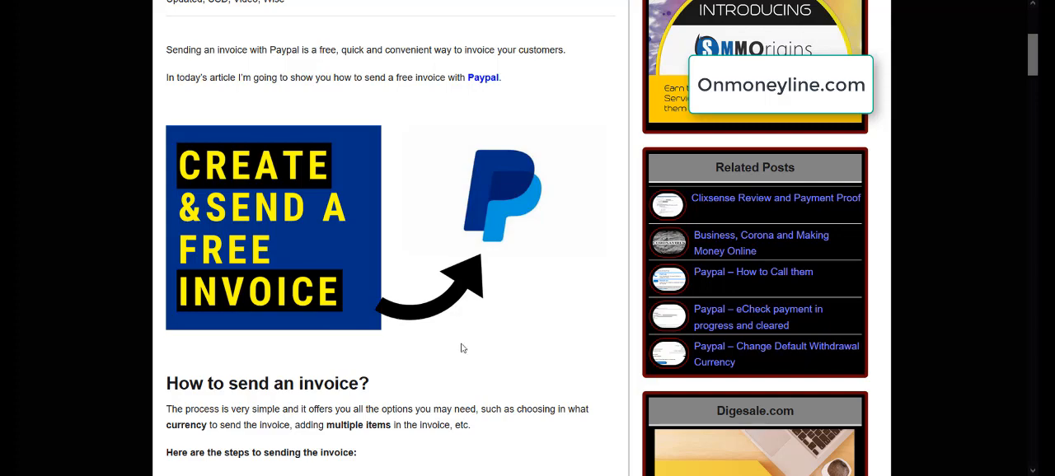
{"action": "scroll", "scroll_direction": "down", "scroll_amount": 3}
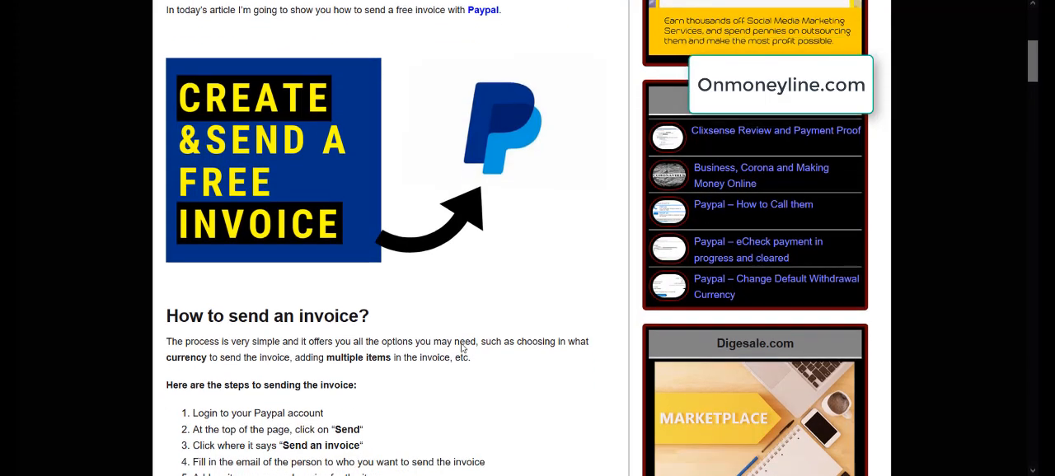
{"action": "scroll", "scroll_direction": "down", "scroll_amount": 3}
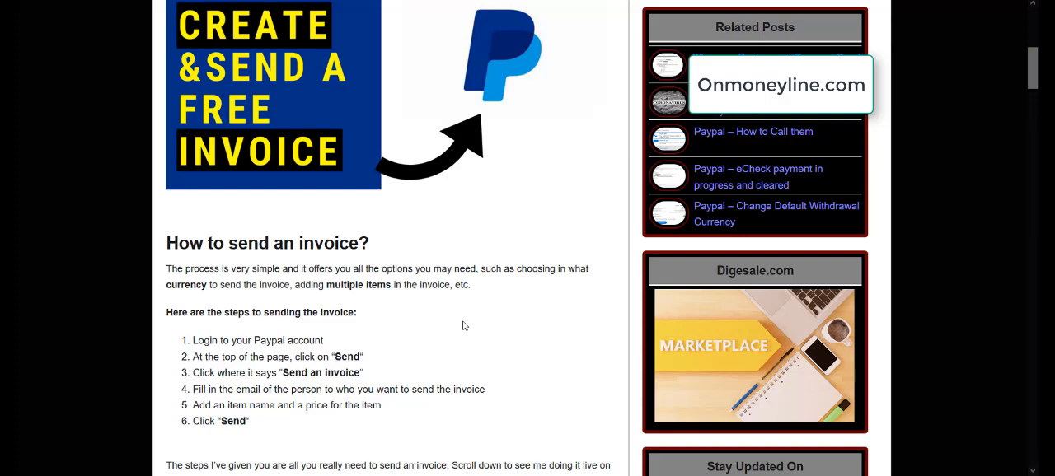
{"action": "scroll", "scroll_direction": "down", "scroll_amount": 3}
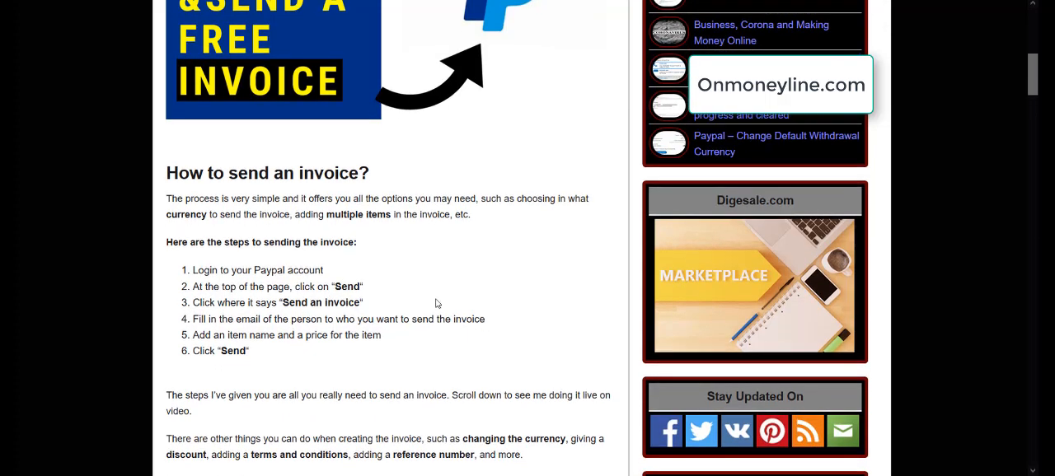
{"action": "scroll", "scroll_direction": "down", "scroll_amount": 3}
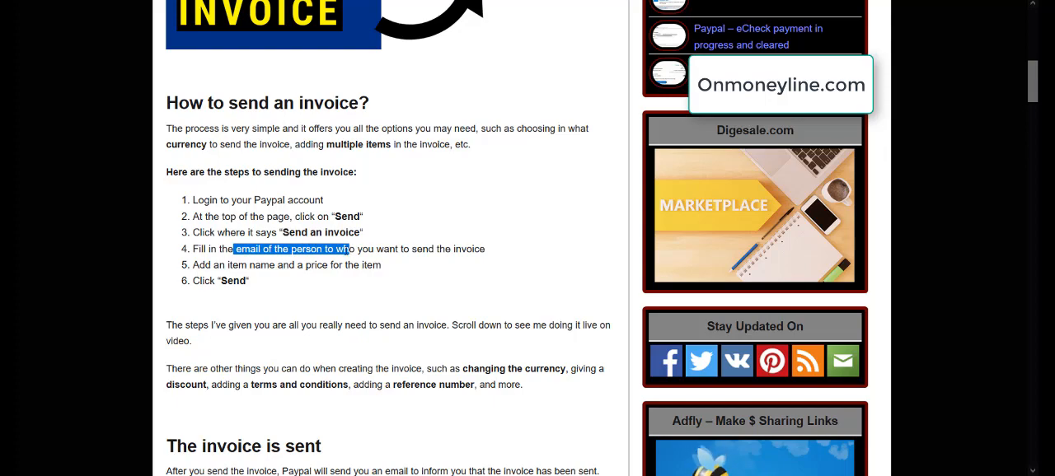
{"action": "left_click_drag", "start_coordinate": [346, 248], "coordinate": [334, 265]}
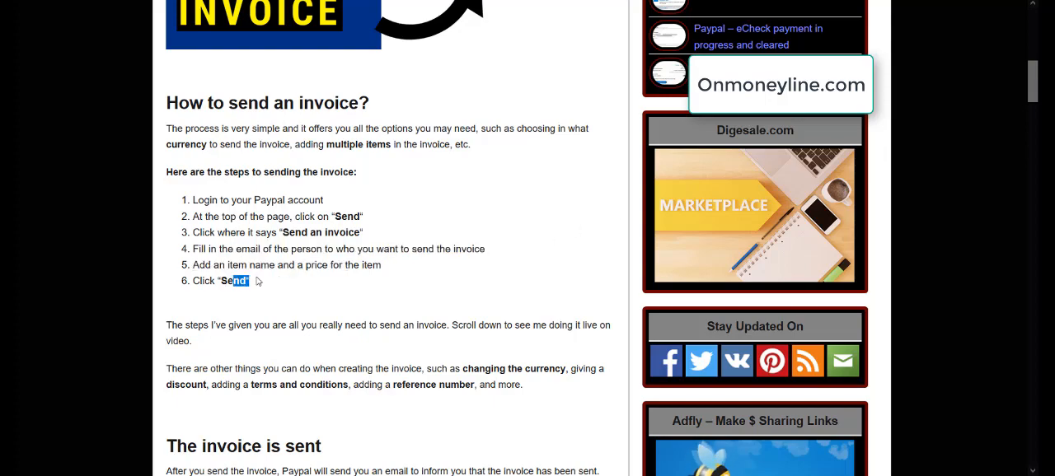
Go to PayPal's Send page and start a new invoice.
{"action": "scroll", "scroll_direction": "down", "scroll_amount": 3}
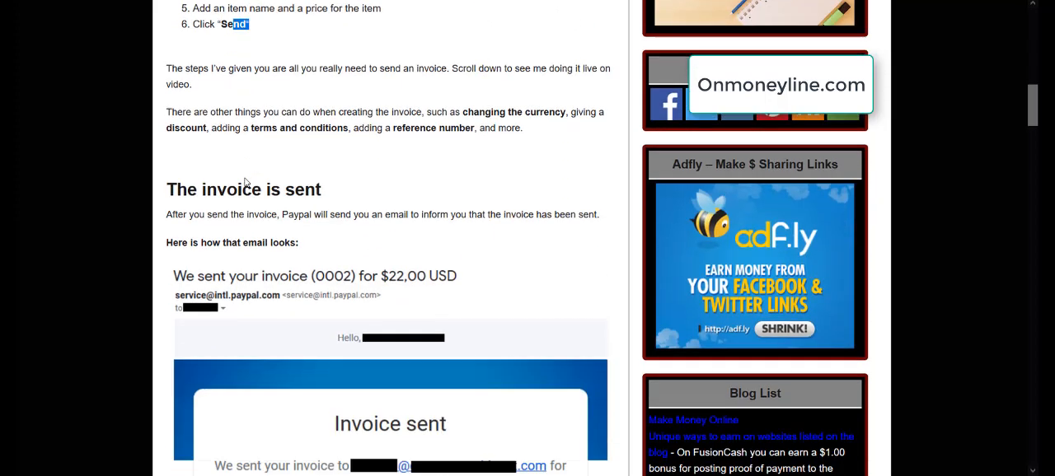
{"action": "scroll", "scroll_direction": "up", "scroll_amount": 3}
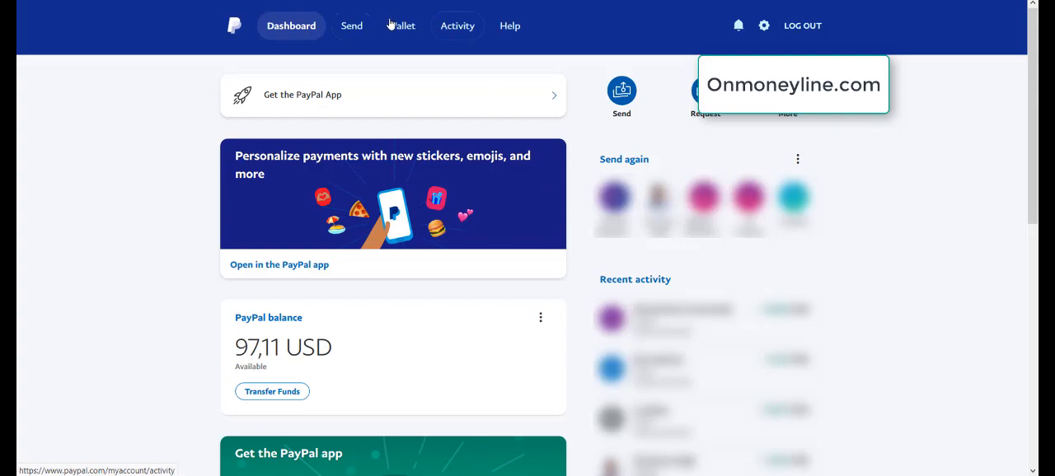
{"action": "left_click", "coordinate": [351, 25]}
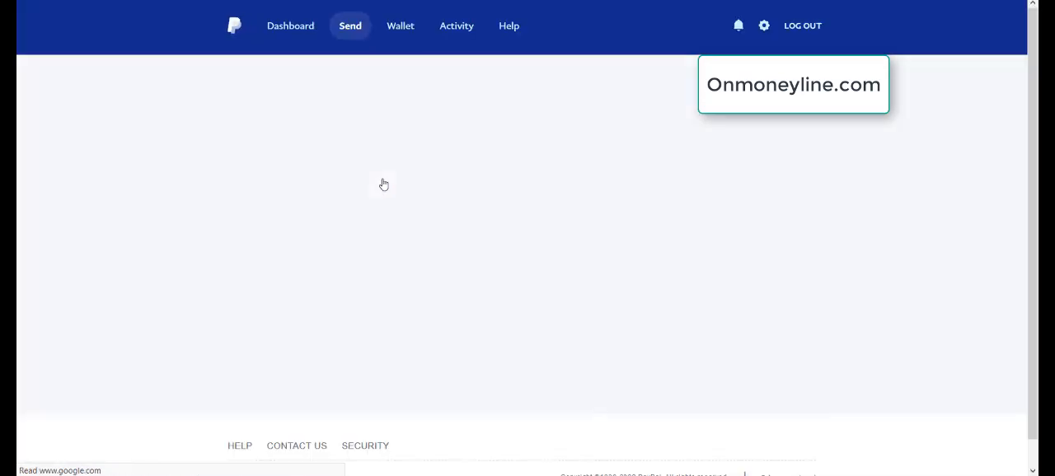
{"action": "left_click", "coordinate": [350, 25]}
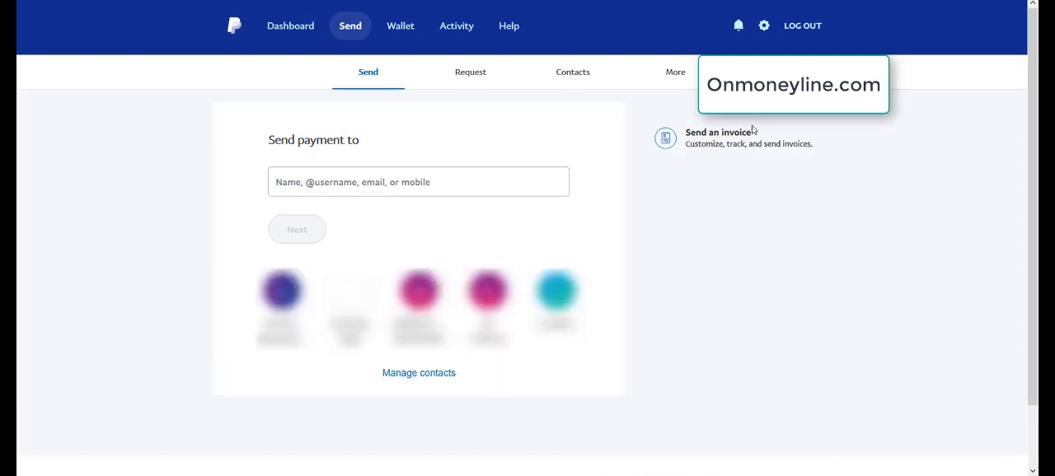
{"action": "mouse_move", "coordinate": [732, 143]}
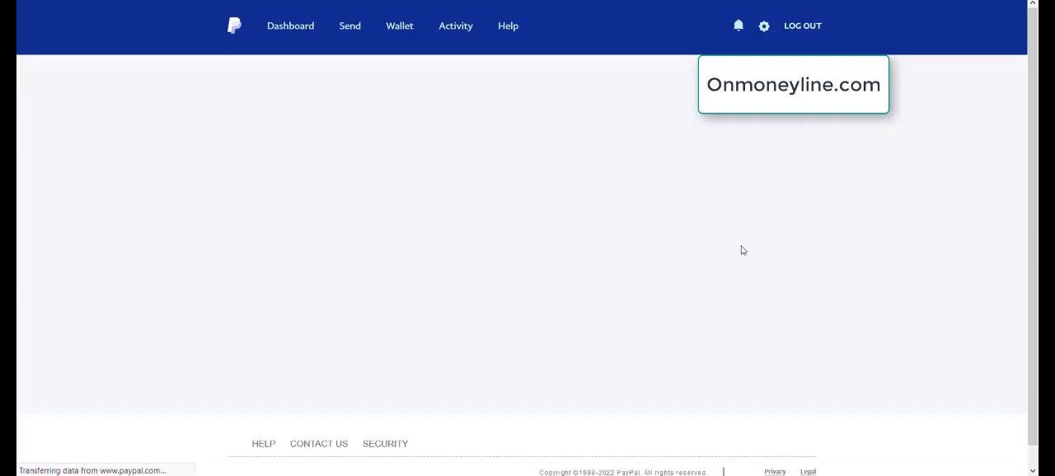
{"action": "mouse_move", "coordinate": [573, 262]}
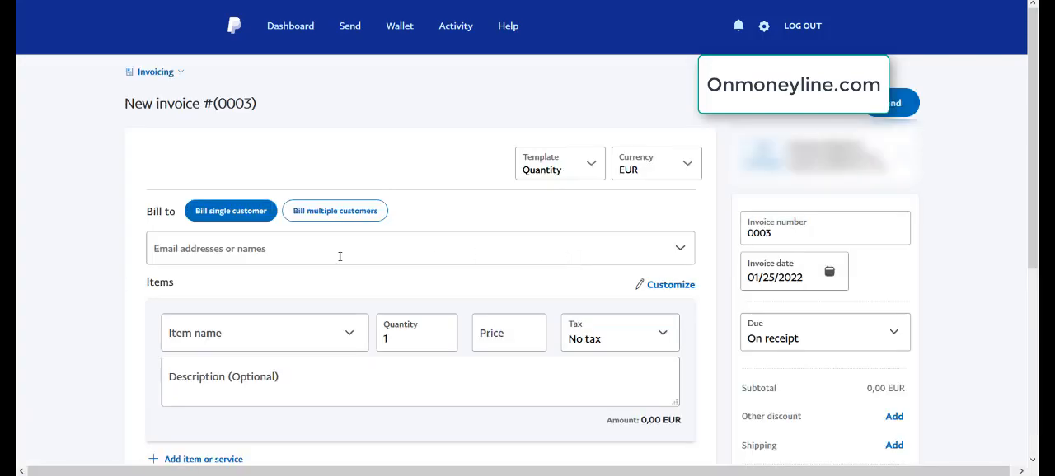
Enter the customer email address EMAIL@H on the invoice.
{"action": "left_click", "coordinate": [338, 248]}
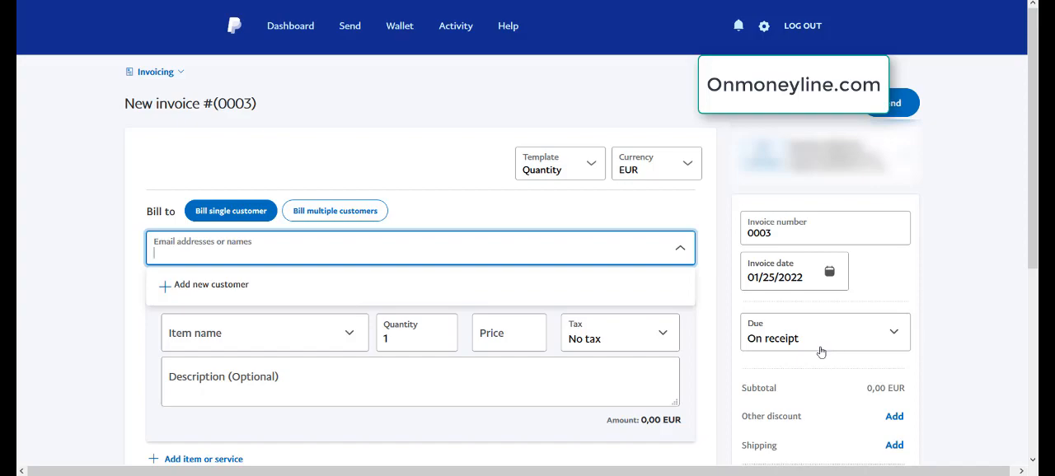
{"action": "mouse_move", "coordinate": [629, 199]}
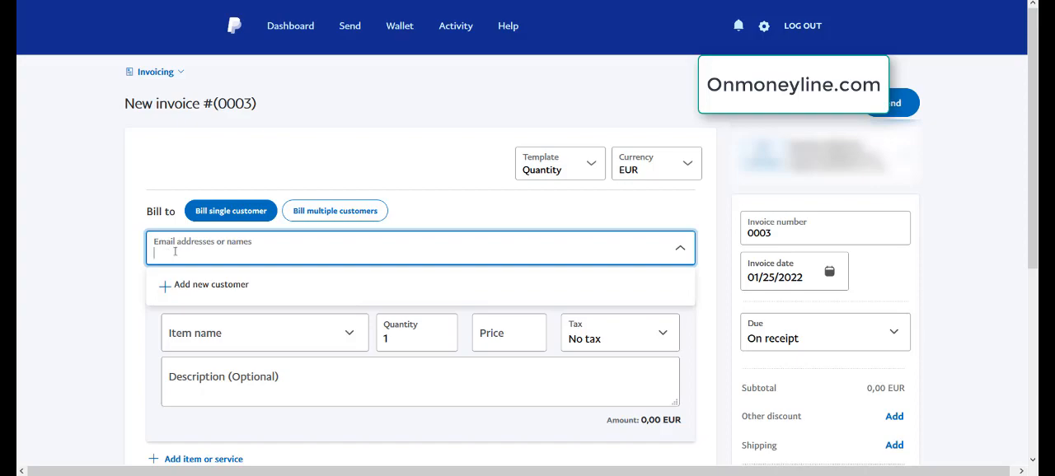
{"action": "mouse_move", "coordinate": [240, 316]}
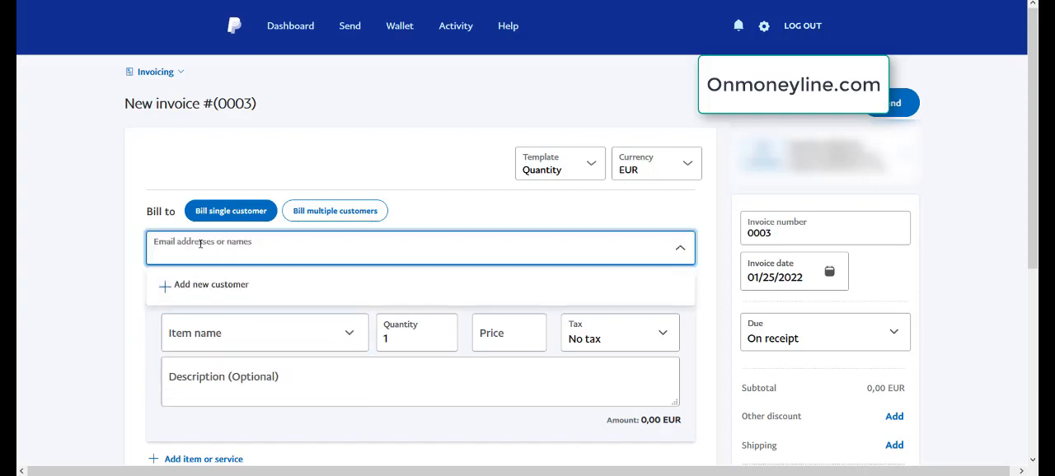
{"action": "type", "text": "EMAIL@HERE"}
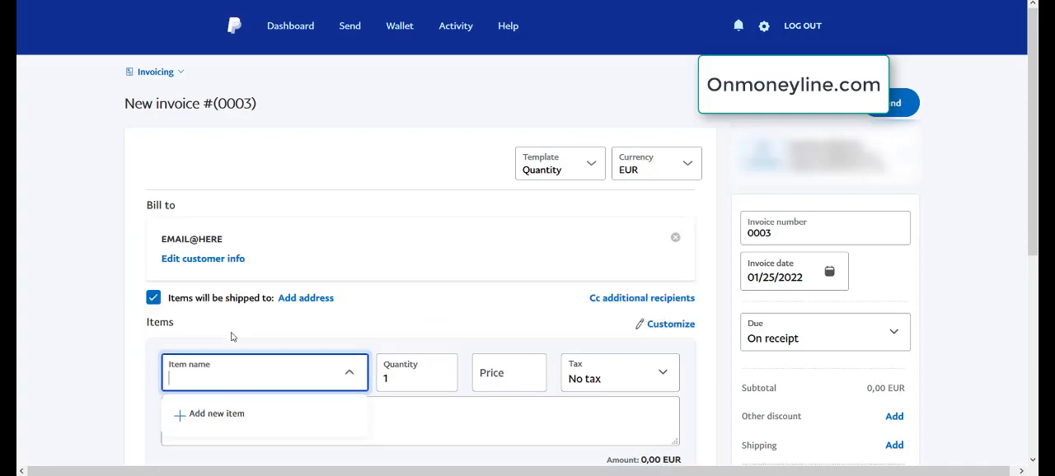
{"action": "scroll", "scroll_direction": "down", "scroll_amount": 3}
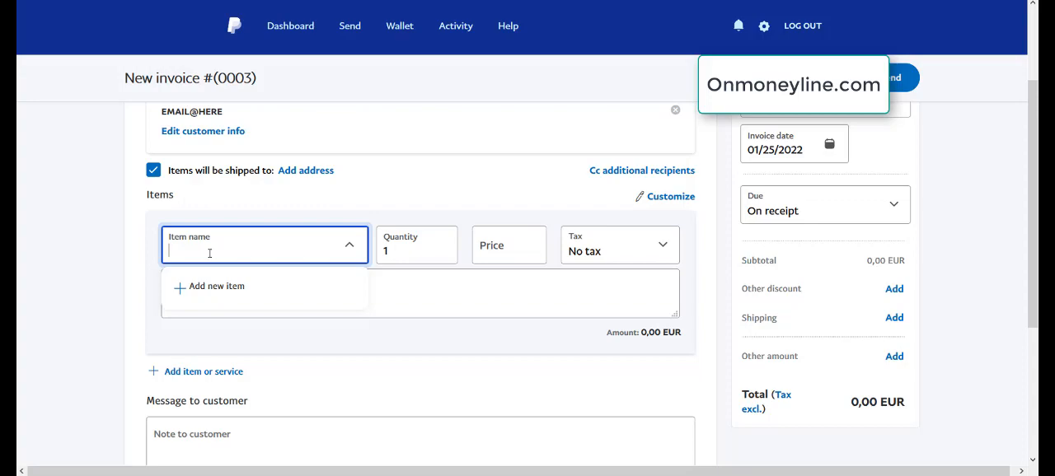
Add item 'ITEM NAME' priced 50, giving a 50,00 EUR line amount.
{"action": "type", "text": "ITEM NAME"}
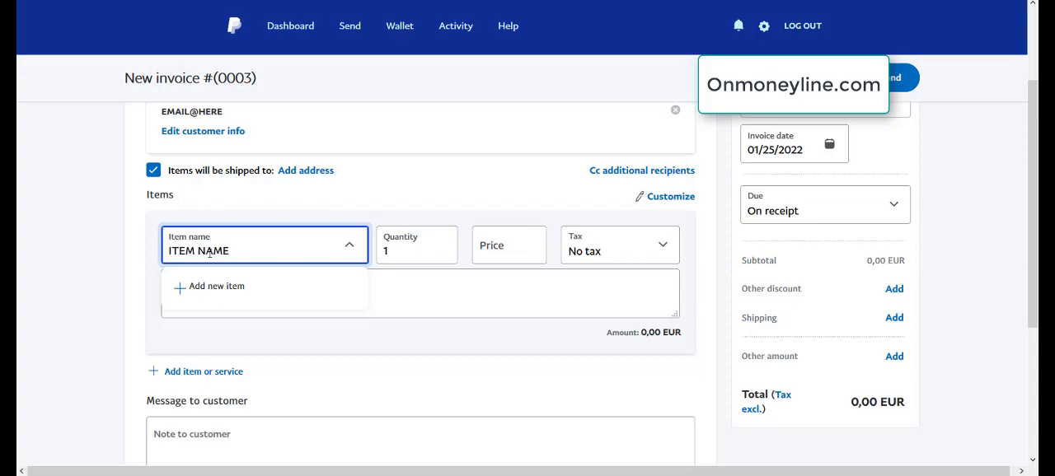
{"action": "left_click", "coordinate": [509, 245]}
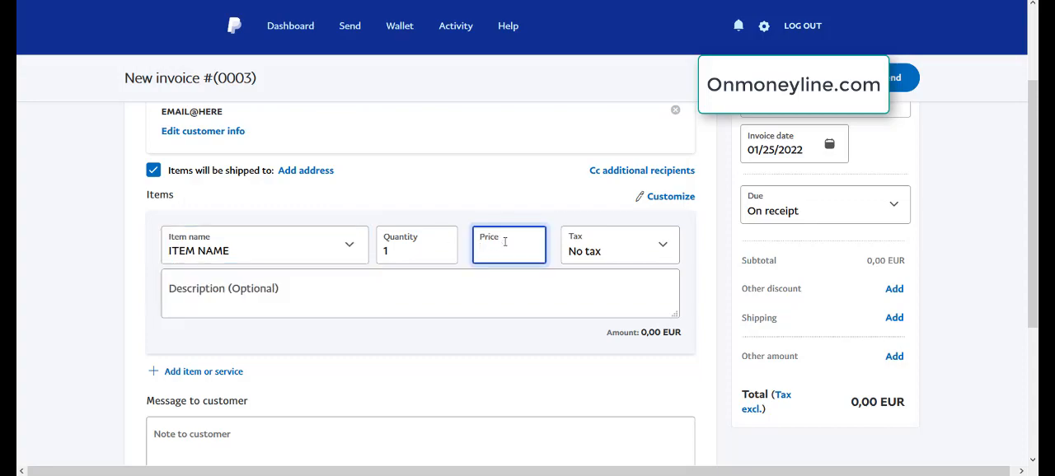
{"action": "type", "text": "50"}
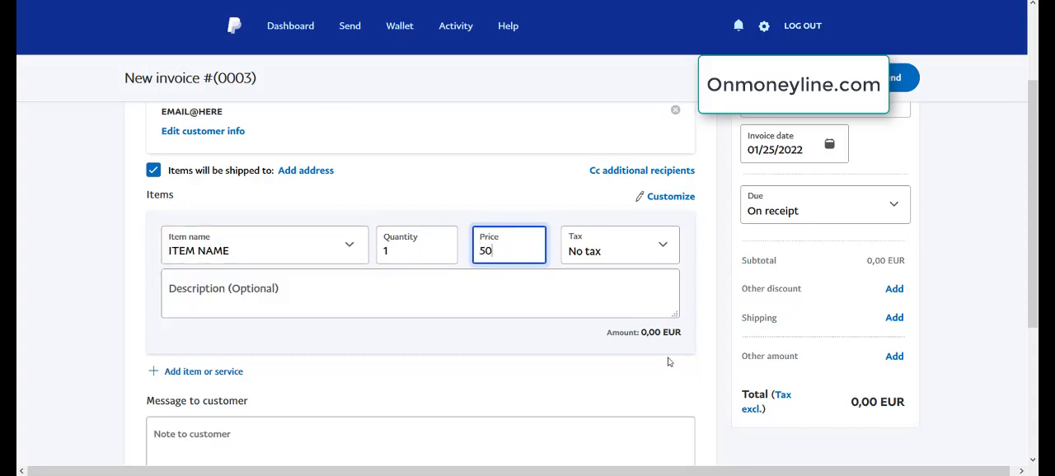
{"action": "left_click", "coordinate": [203, 371]}
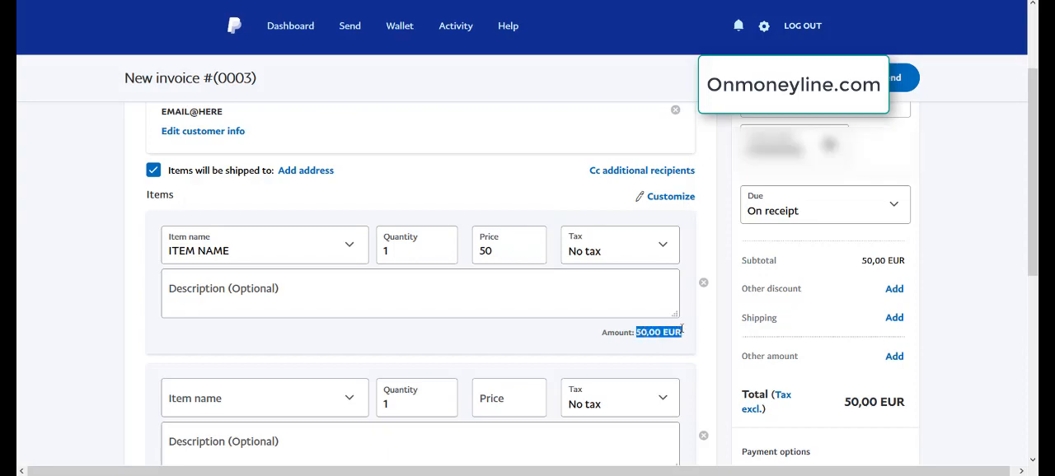
Change invoice 0003's currency from EUR to USD so totals read 50,00 USD.
{"action": "left_click", "coordinate": [656, 163]}
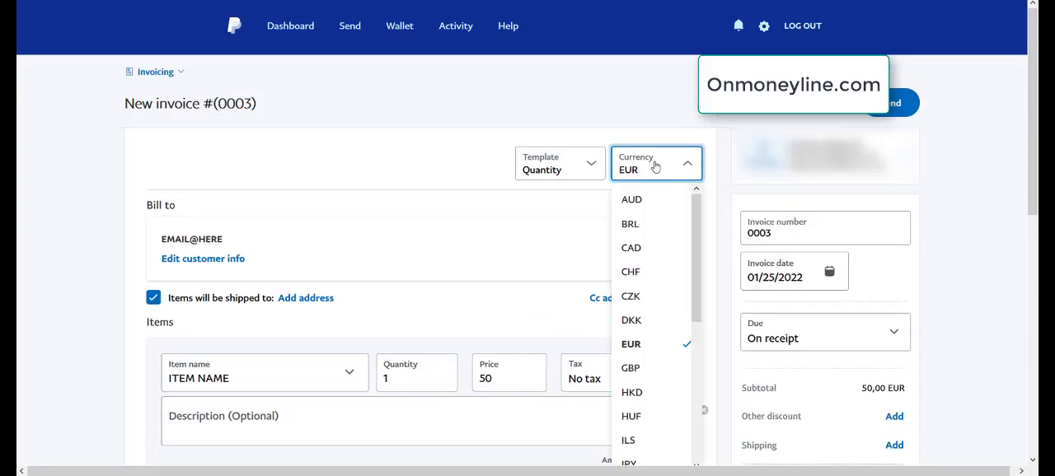
{"action": "scroll", "scroll_direction": "down", "scroll_amount": 3}
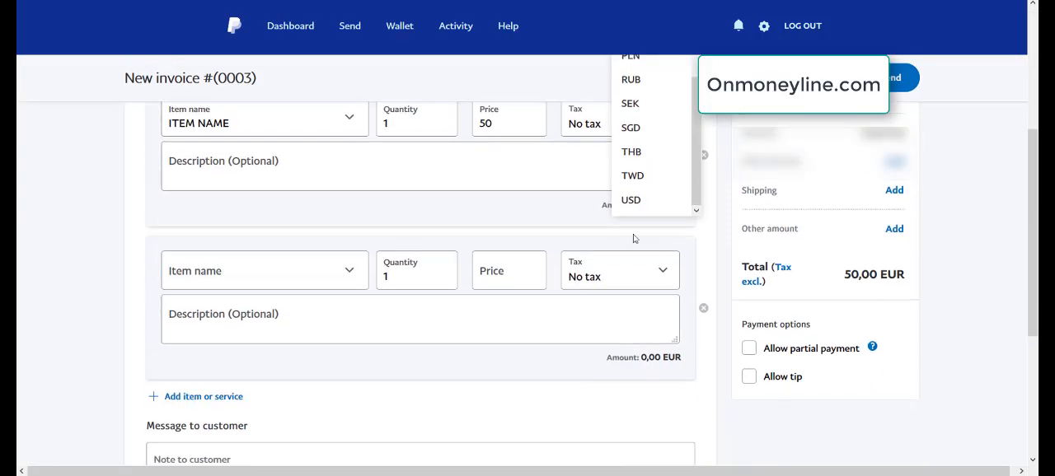
{"action": "left_click", "coordinate": [631, 200]}
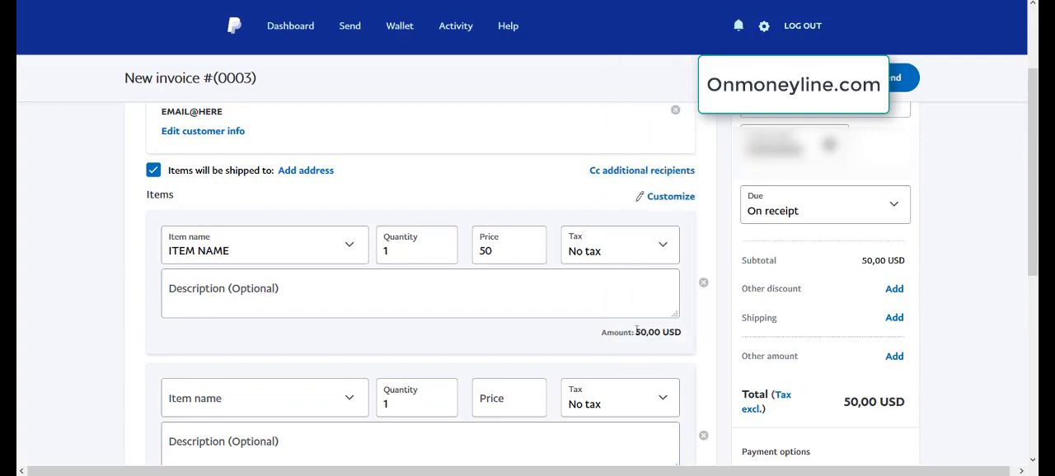
{"action": "scroll", "scroll_direction": "up", "scroll_amount": 3}
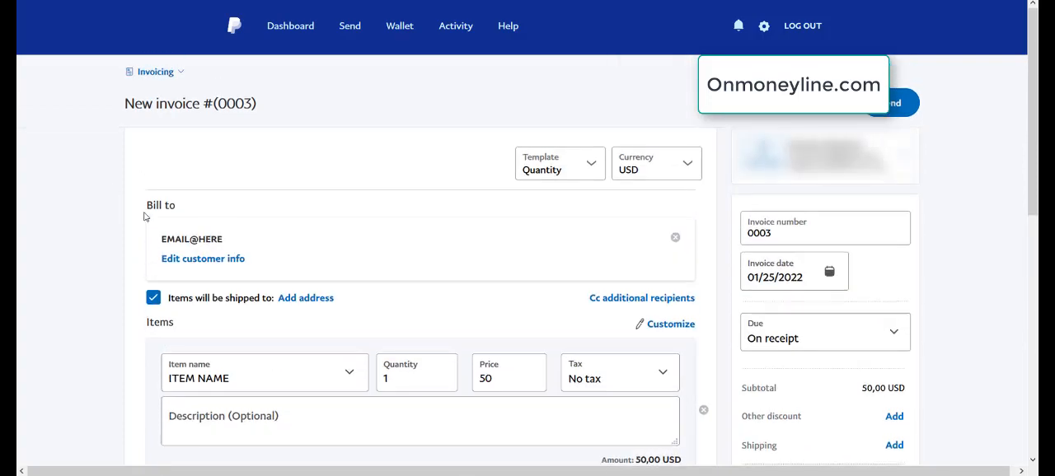
{"action": "scroll", "scroll_direction": "down", "scroll_amount": 3}
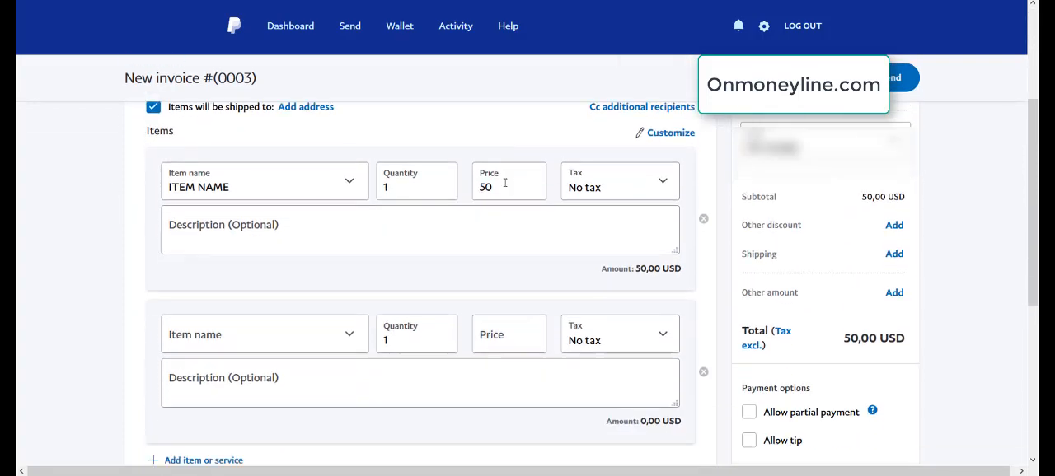
{"action": "mouse_move", "coordinate": [843, 253]}
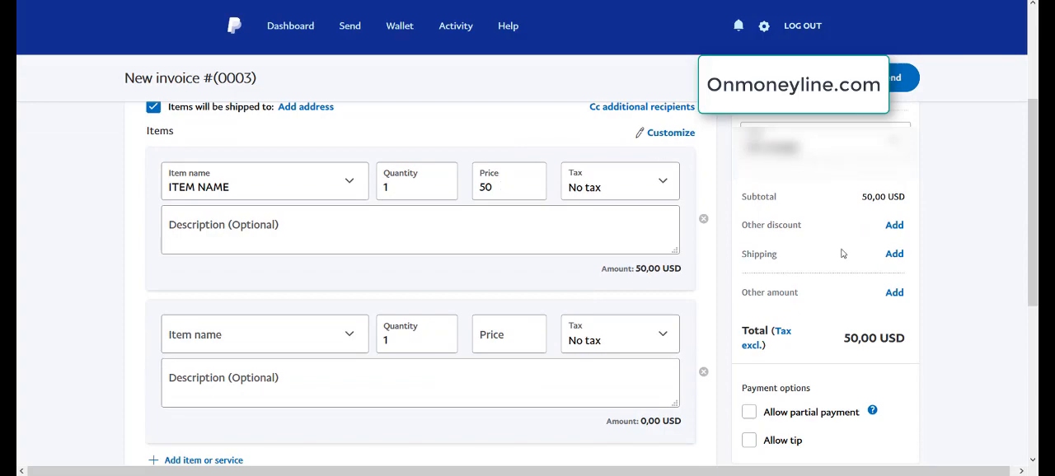
{"action": "scroll", "scroll_direction": "up", "scroll_amount": 3}
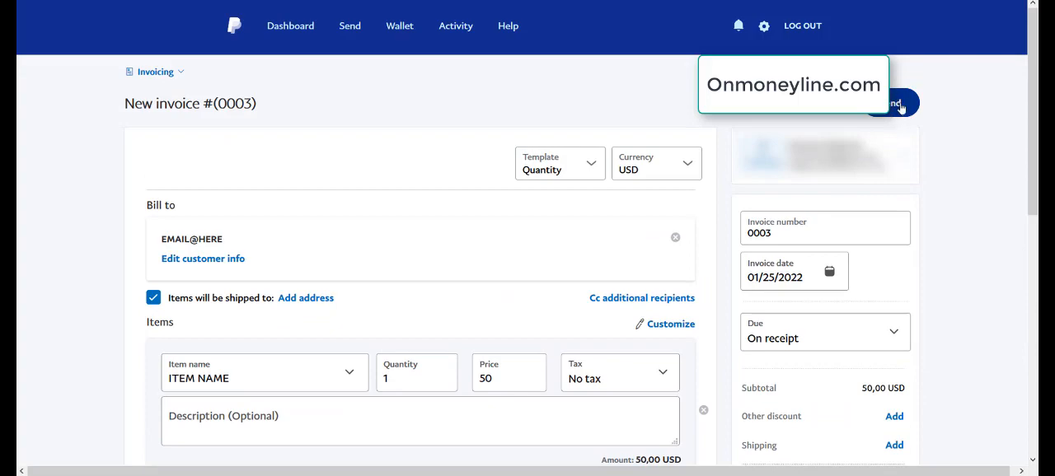
{"action": "mouse_move", "coordinate": [880, 122]}
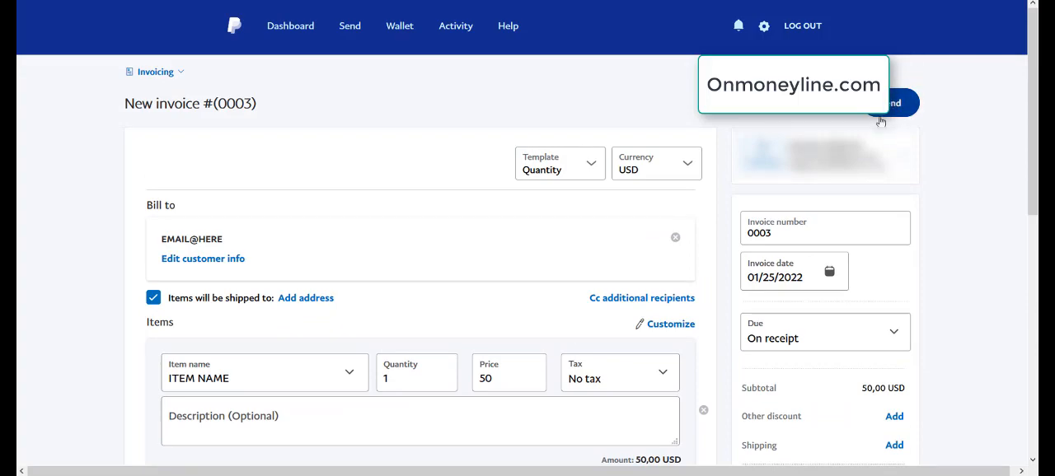
{"action": "mouse_move", "coordinate": [828, 419]}
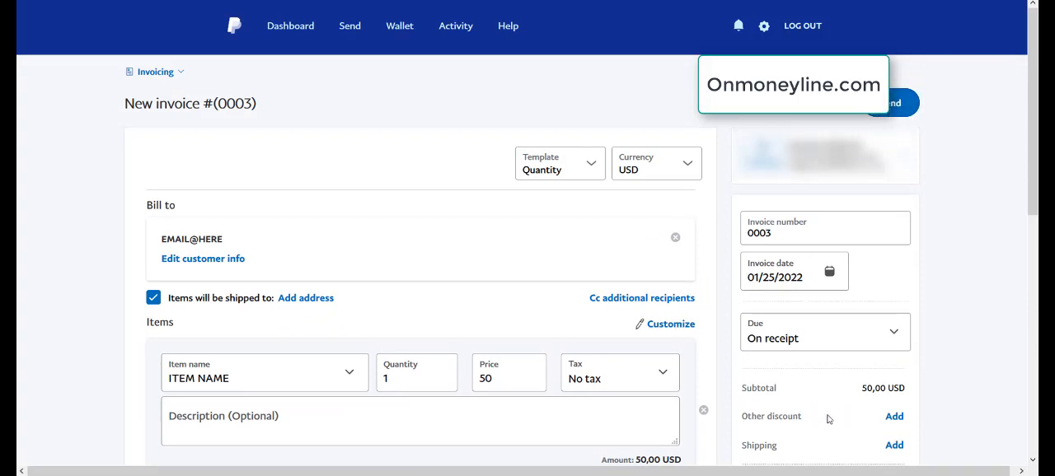
{"action": "left_click", "coordinate": [894, 417]}
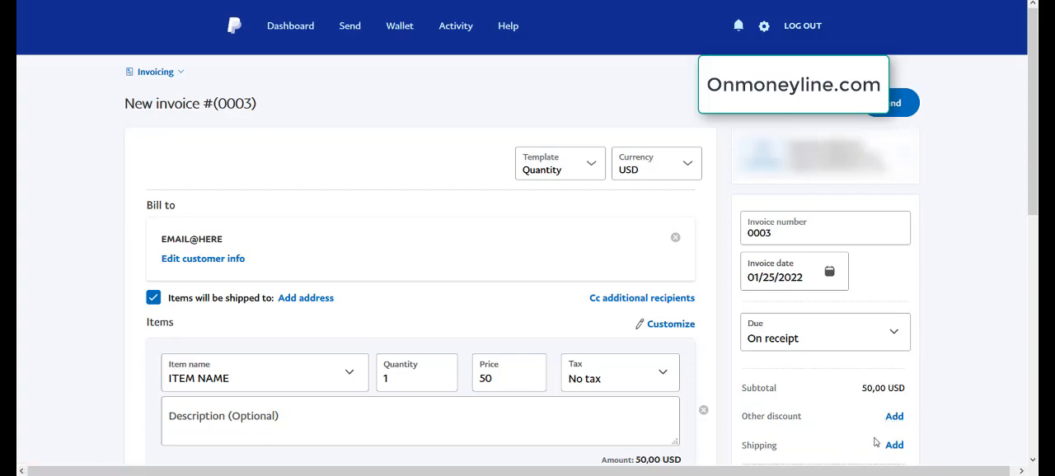
{"action": "scroll", "scroll_direction": "up", "scroll_amount": 3}
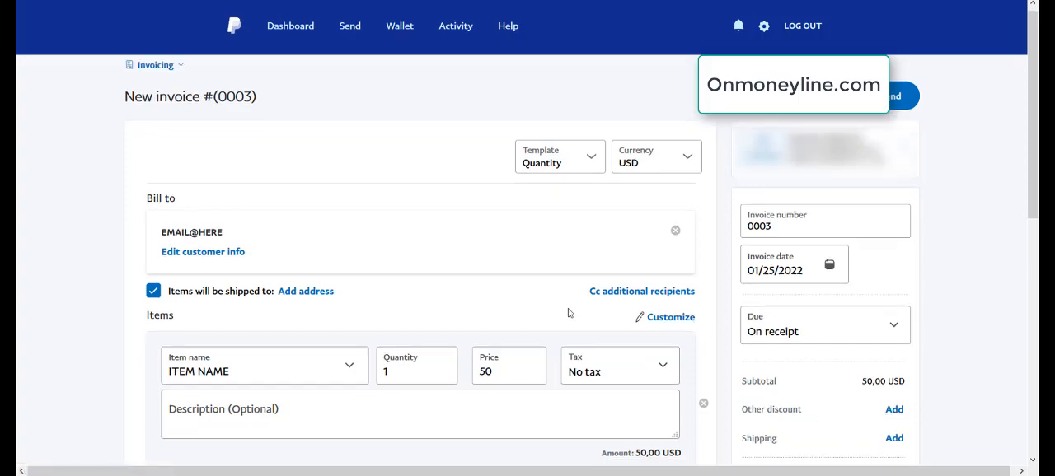
{"action": "scroll", "scroll_direction": "down", "scroll_amount": 3}
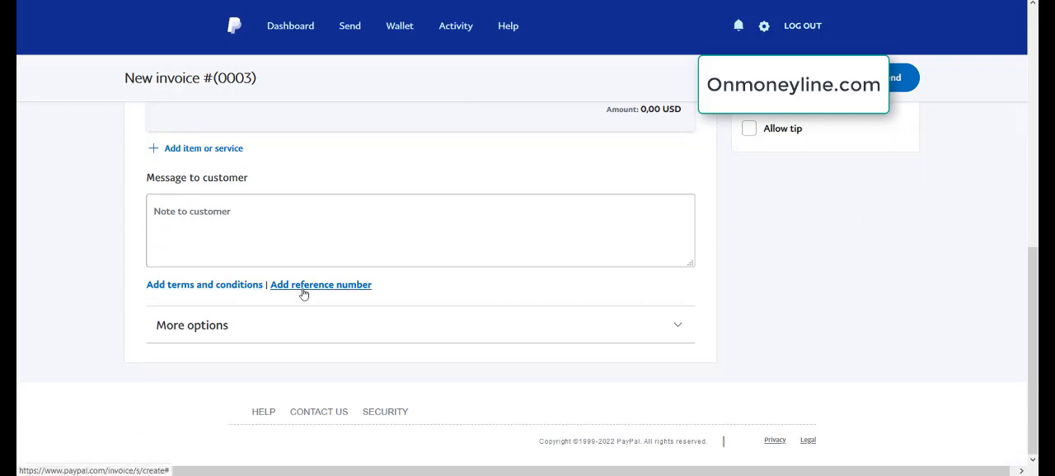
{"action": "scroll", "scroll_direction": "up", "scroll_amount": 3}
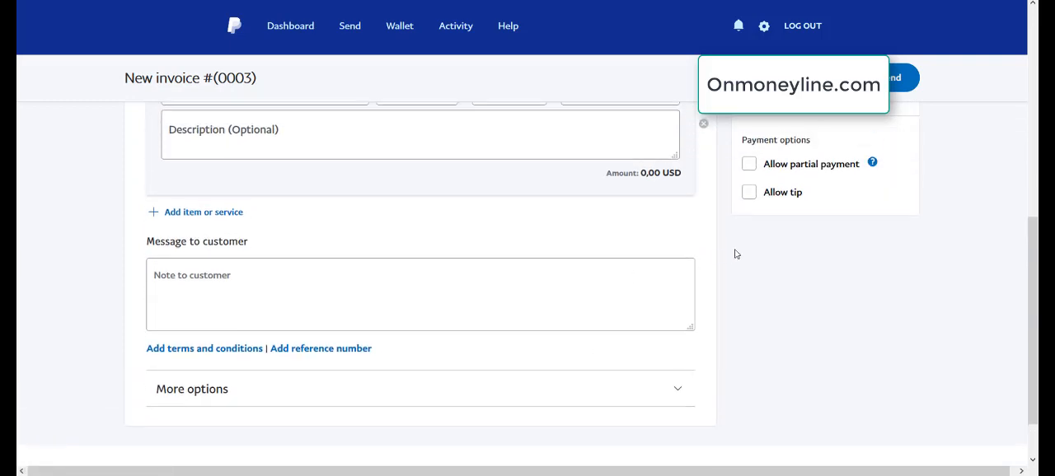
{"action": "mouse_move", "coordinate": [775, 152]}
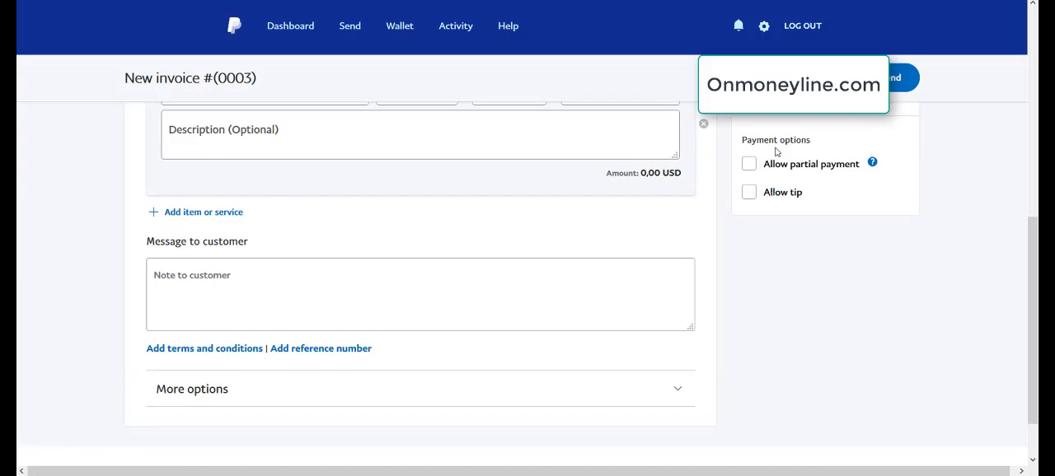
{"action": "mouse_move", "coordinate": [776, 172]}
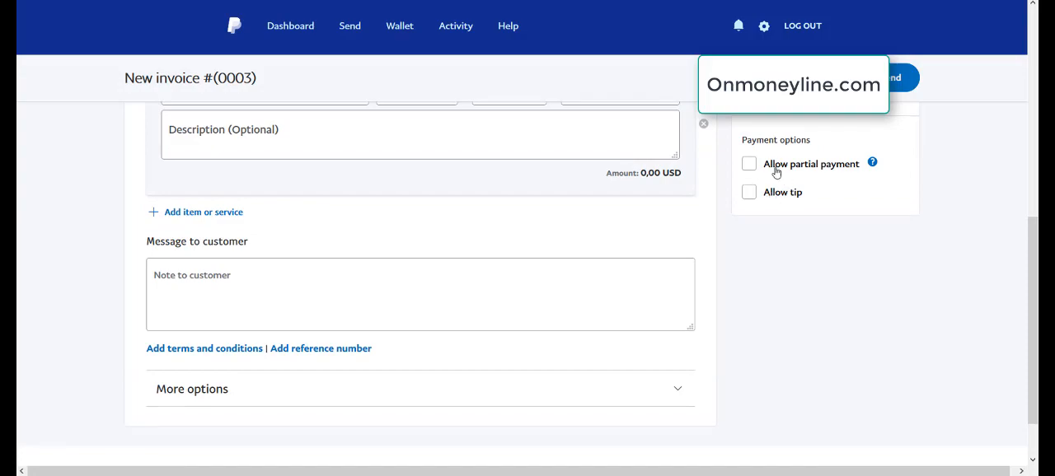
{"action": "left_click", "coordinate": [204, 212]}
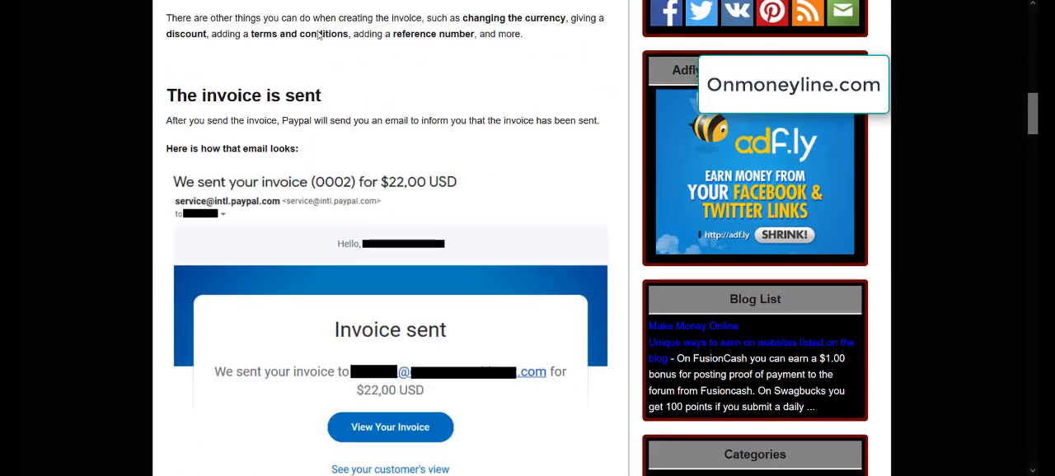
Highlight 'The invoice is sent' heading, then scroll to the 90,00 USD updated-invoice email.
{"action": "double_click", "coordinate": [243, 95]}
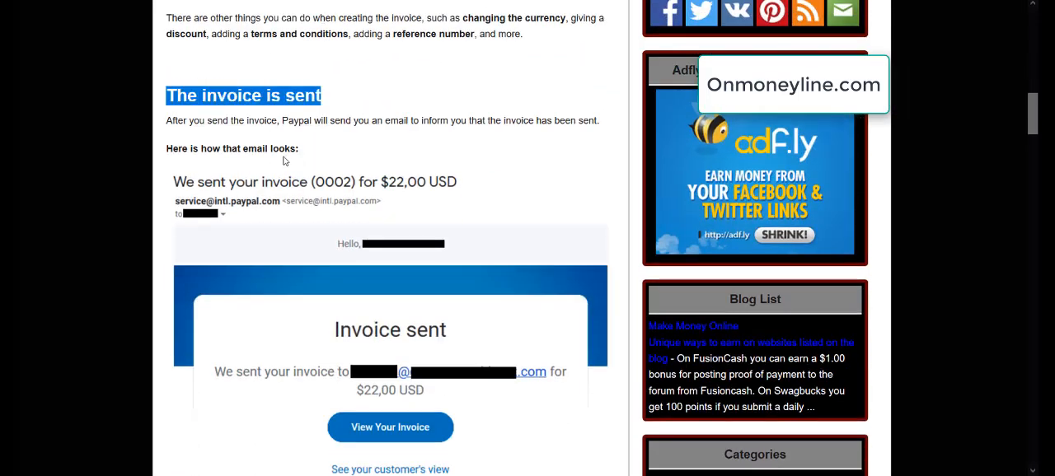
{"action": "scroll", "scroll_direction": "down", "scroll_amount": 3}
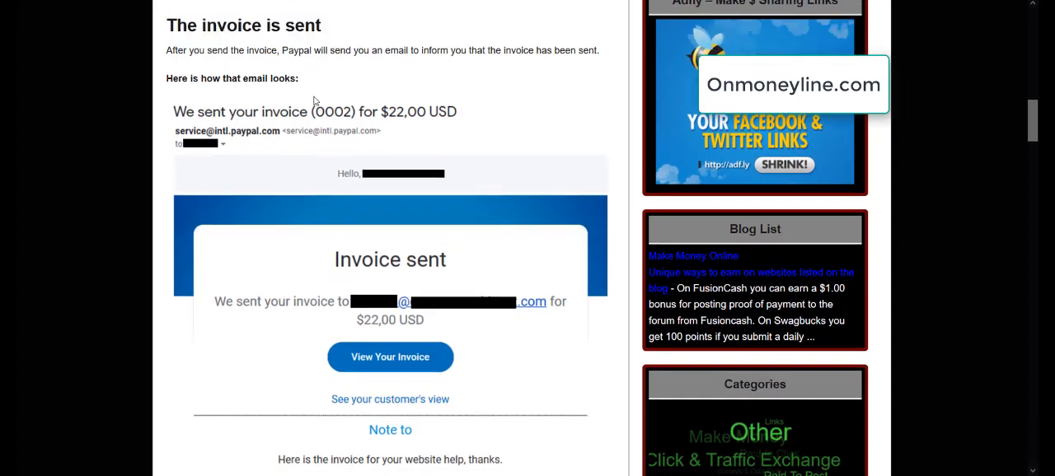
{"action": "scroll", "scroll_direction": "down", "scroll_amount": 3}
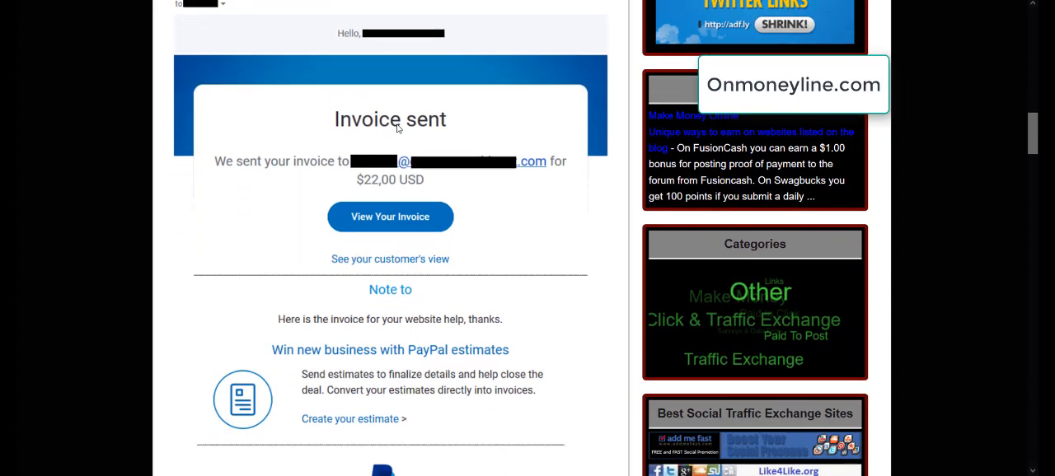
{"action": "scroll", "scroll_direction": "down", "scroll_amount": 3}
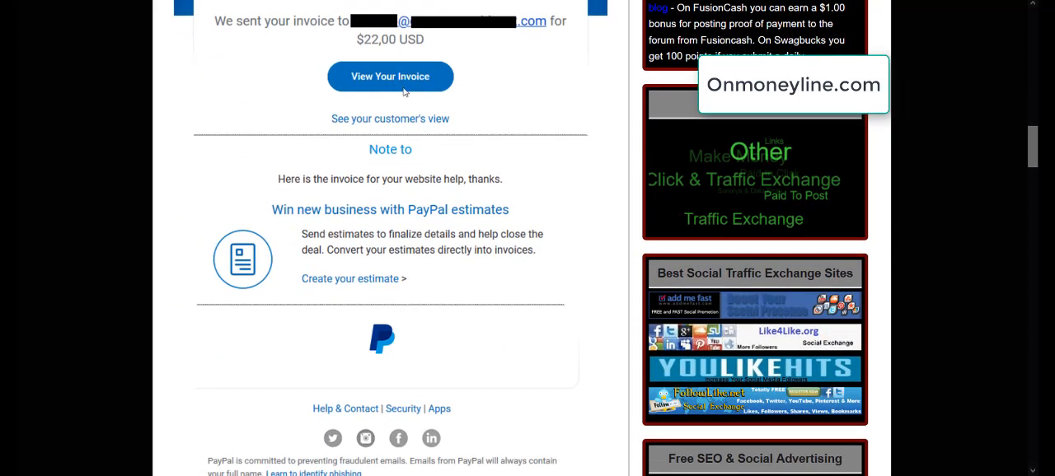
{"action": "scroll", "scroll_direction": "down", "scroll_amount": 3}
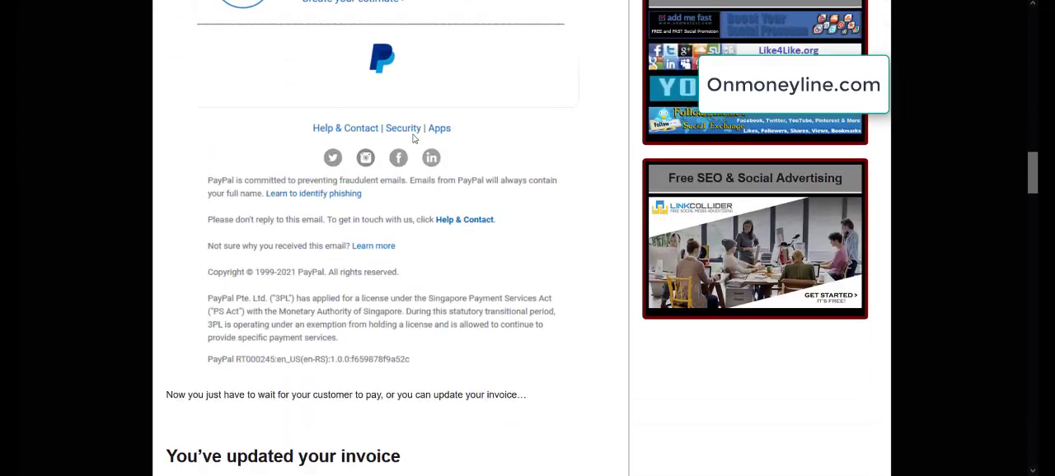
{"action": "scroll", "scroll_direction": "down", "scroll_amount": 3}
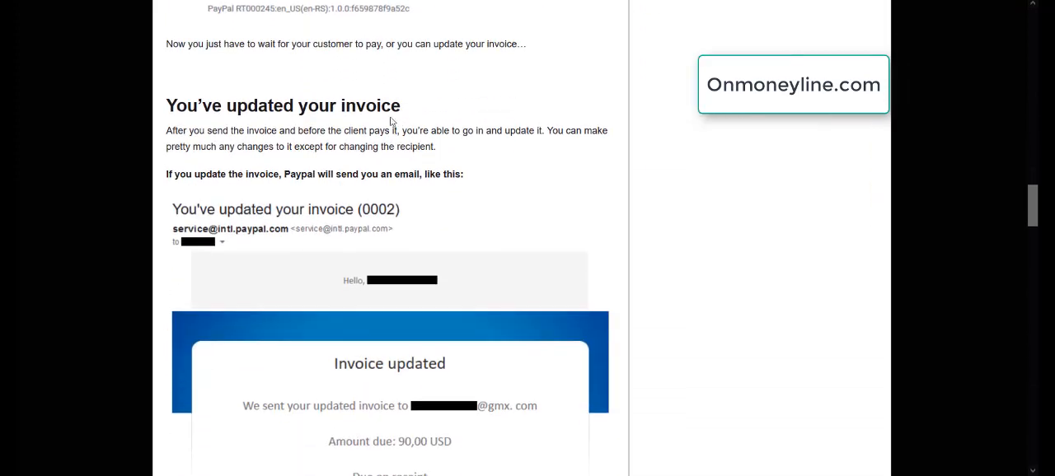
{"action": "scroll", "scroll_direction": "down", "scroll_amount": 3}
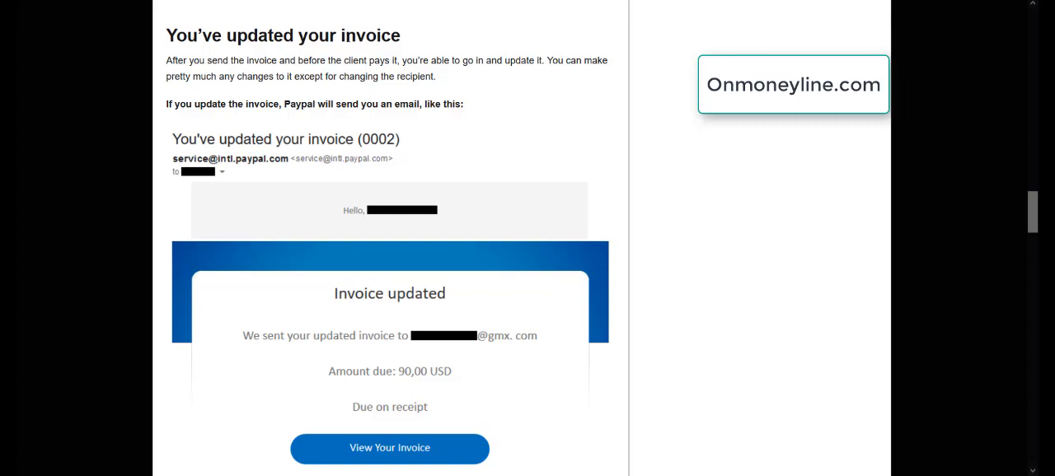
{"action": "mouse_move", "coordinate": [354, 71]}
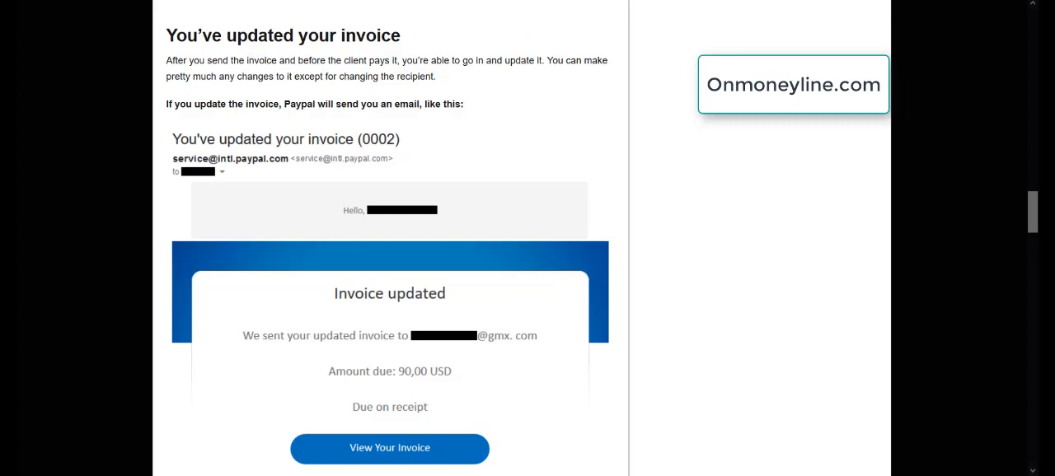
{"action": "mouse_move", "coordinate": [408, 91]}
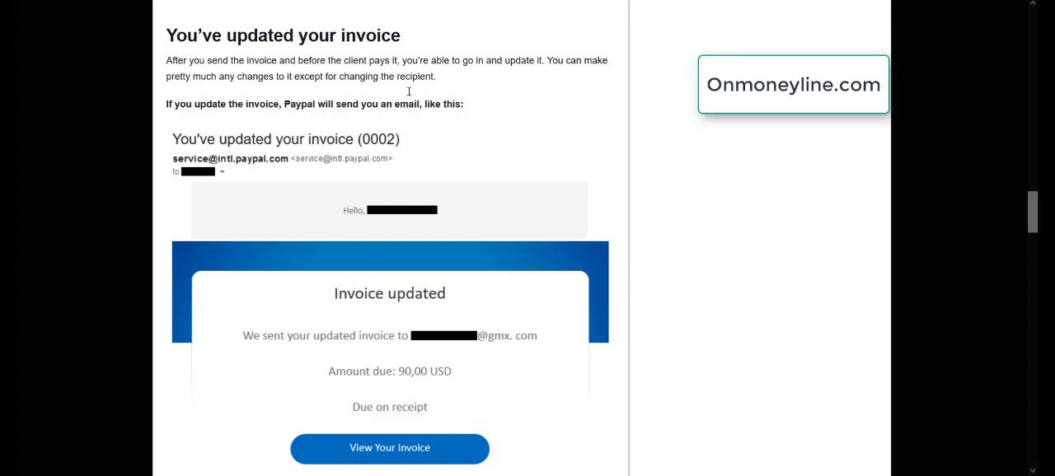
{"action": "mouse_move", "coordinate": [349, 25]}
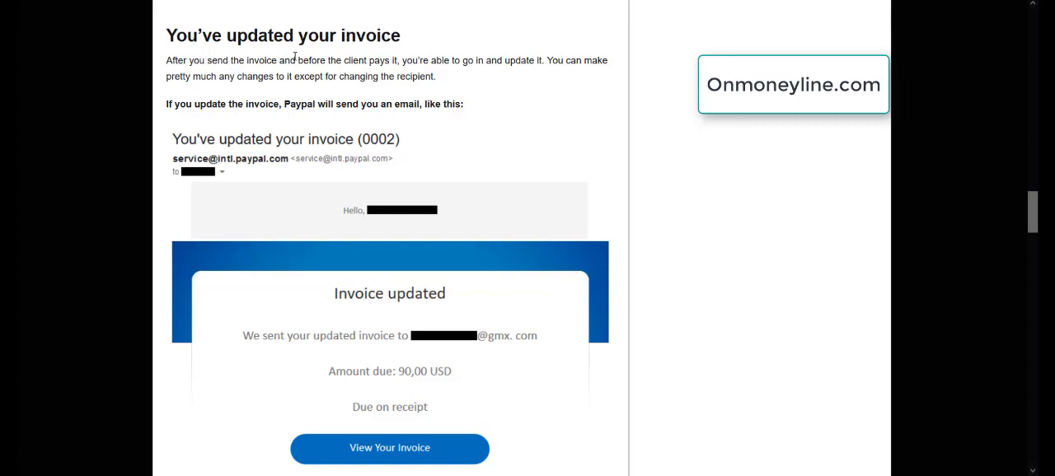
{"action": "mouse_move", "coordinate": [424, 368]}
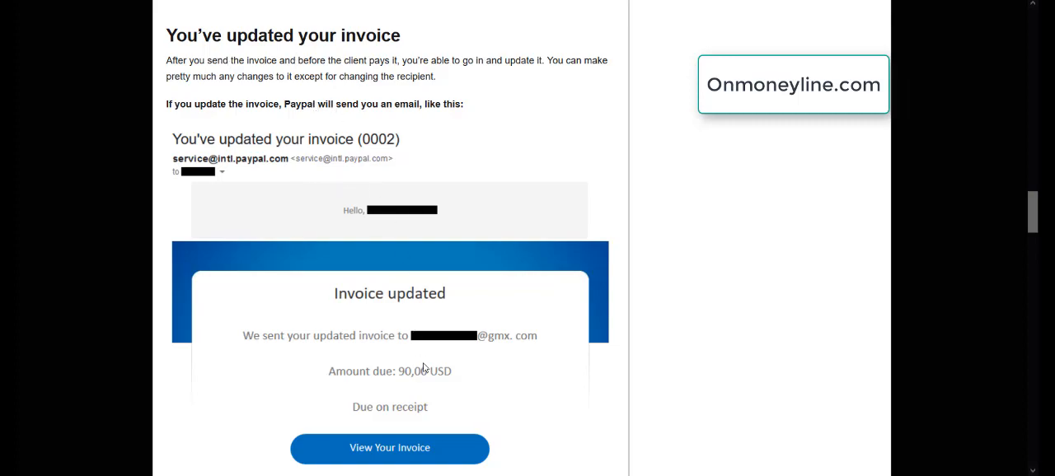
{"action": "mouse_move", "coordinate": [478, 350]}
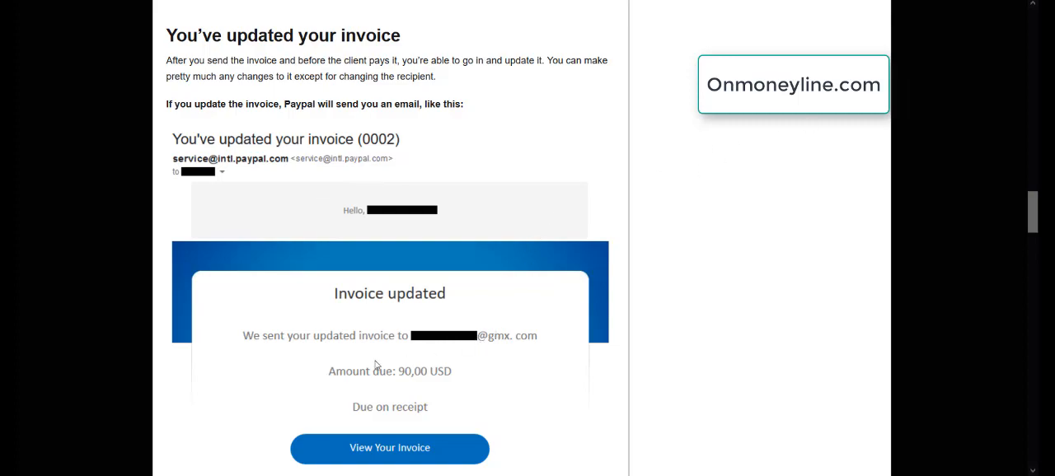
{"action": "mouse_move", "coordinate": [591, 294]}
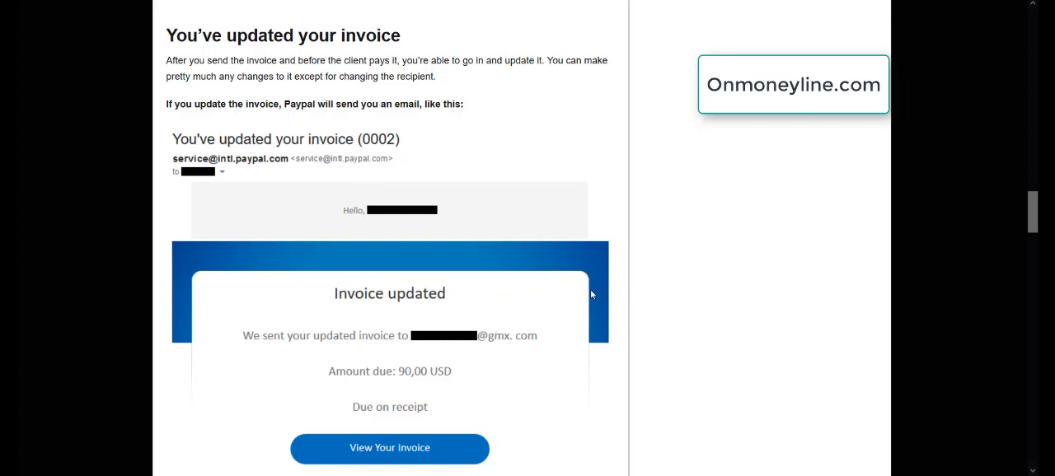
Scroll past the client-paid email (22,00 USD received, 0,00 due) to the Conclusion.
{"action": "scroll", "scroll_direction": "down", "scroll_amount": 3}
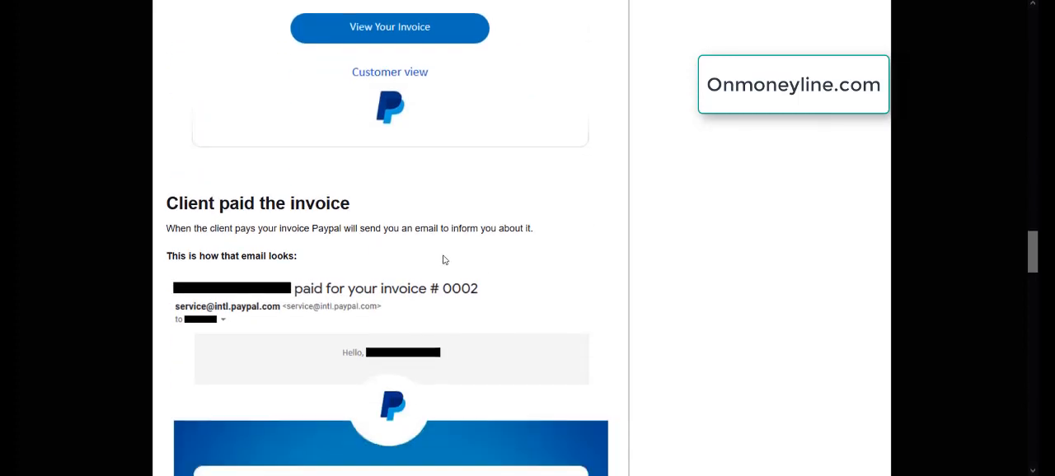
{"action": "scroll", "scroll_direction": "down", "scroll_amount": 3}
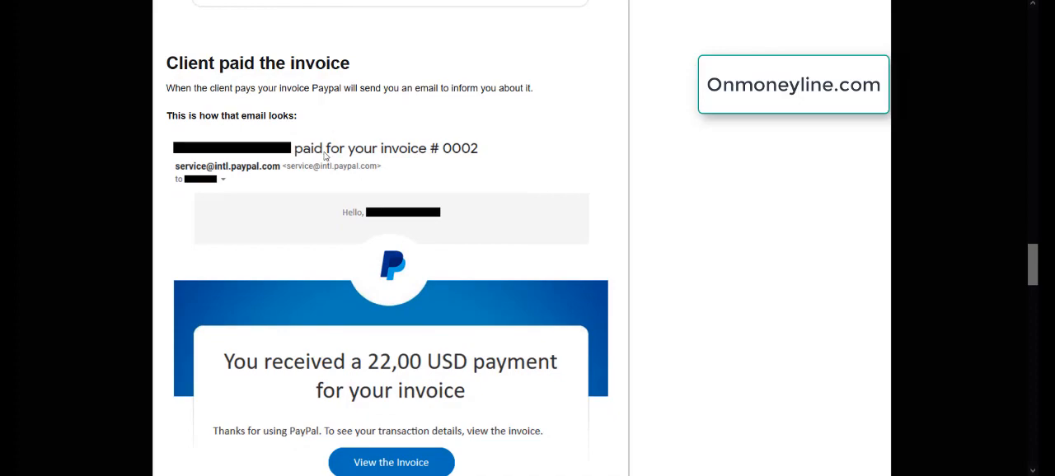
{"action": "scroll", "scroll_direction": "down", "scroll_amount": 3}
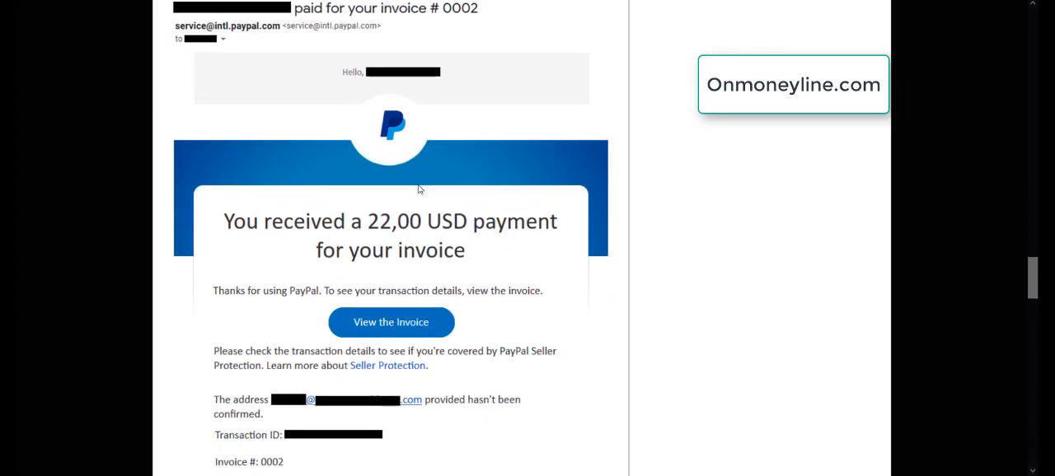
{"action": "scroll", "scroll_direction": "down", "scroll_amount": 3}
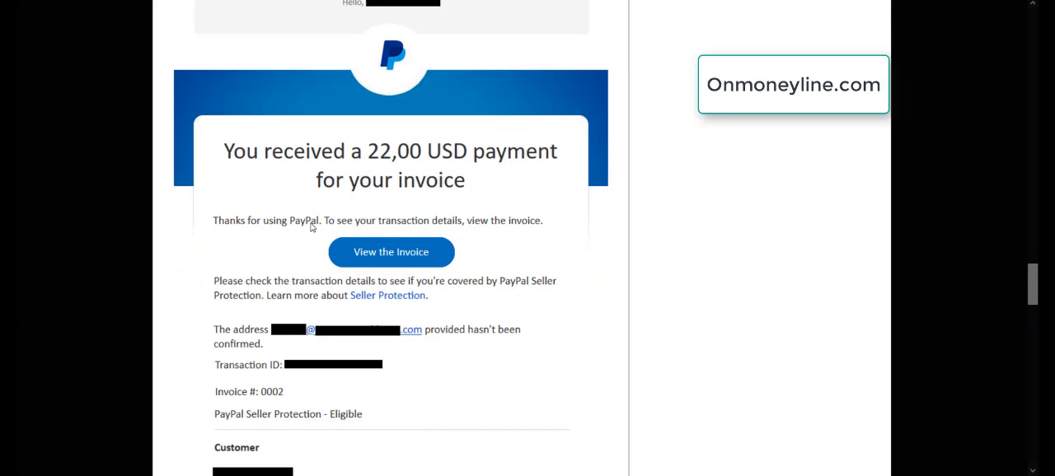
{"action": "scroll", "scroll_direction": "down", "scroll_amount": 3}
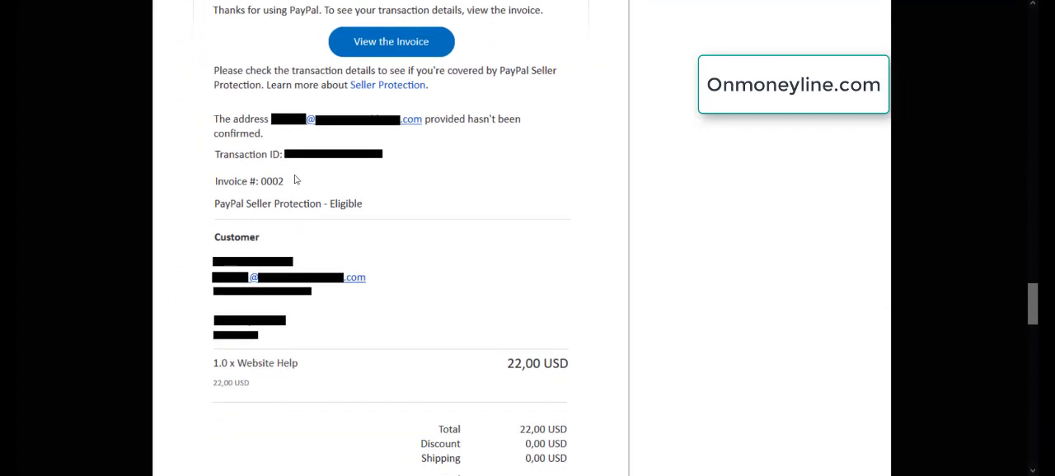
{"action": "scroll", "scroll_direction": "down", "scroll_amount": 3}
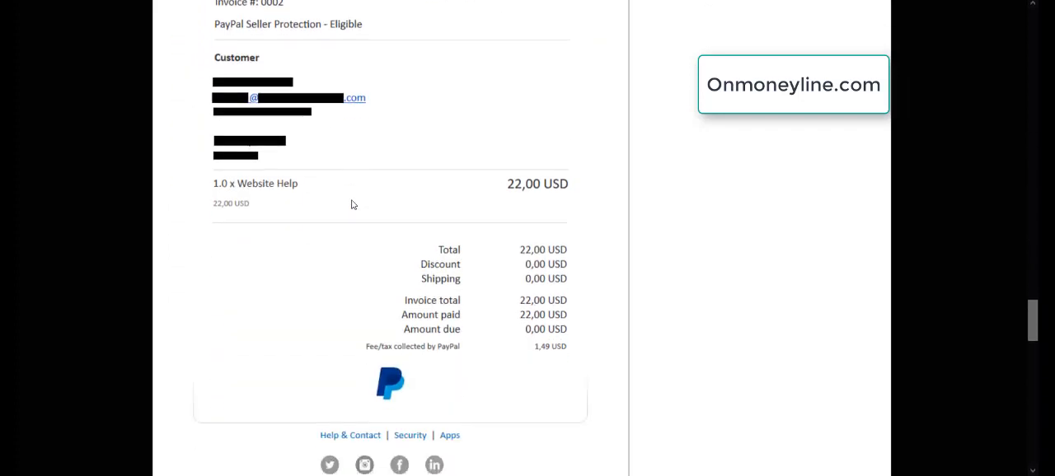
{"action": "scroll", "scroll_direction": "down", "scroll_amount": 3}
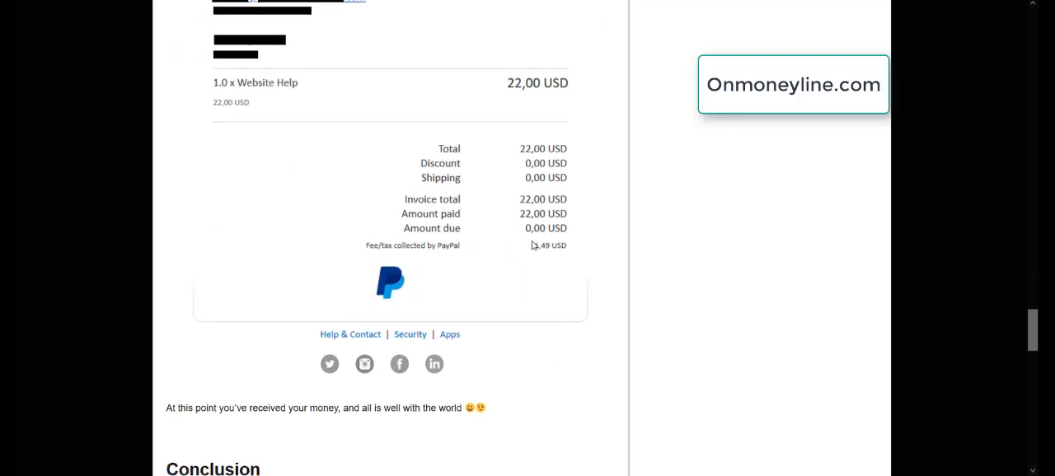
{"action": "mouse_move", "coordinate": [467, 241]}
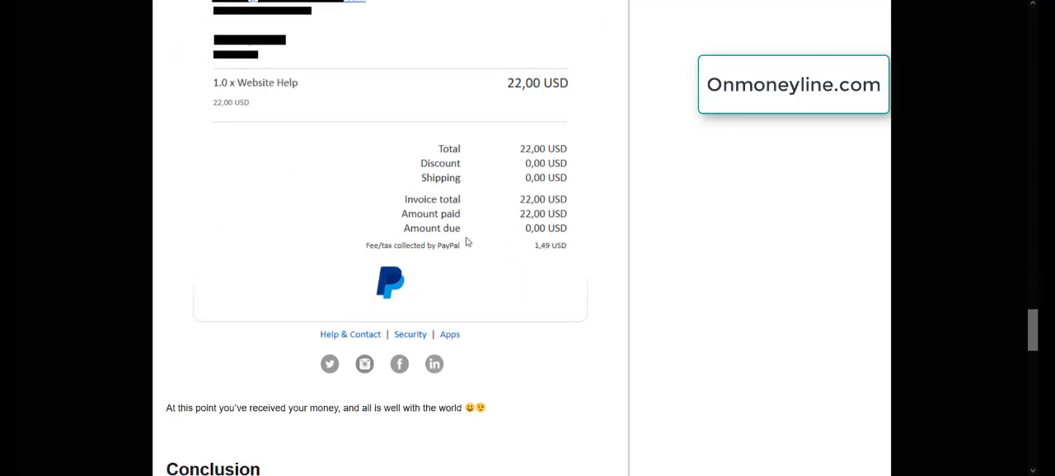
{"action": "scroll", "scroll_direction": "down", "scroll_amount": 3}
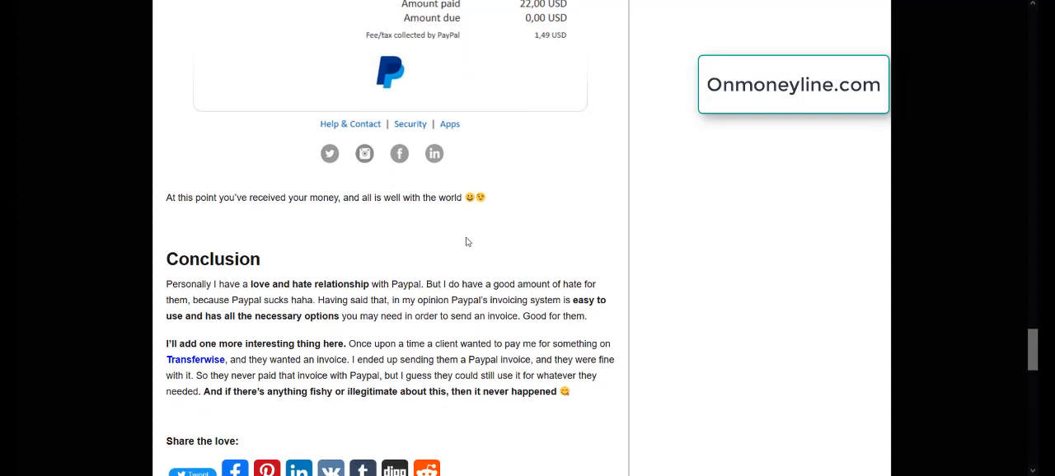
{"action": "scroll", "scroll_direction": "up", "scroll_amount": 3}
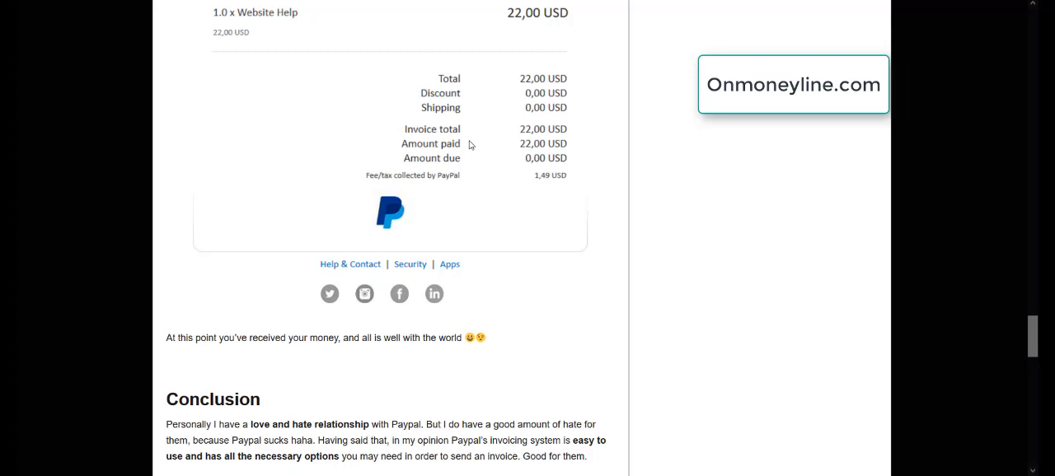
{"action": "scroll", "scroll_direction": "down", "scroll_amount": 3}
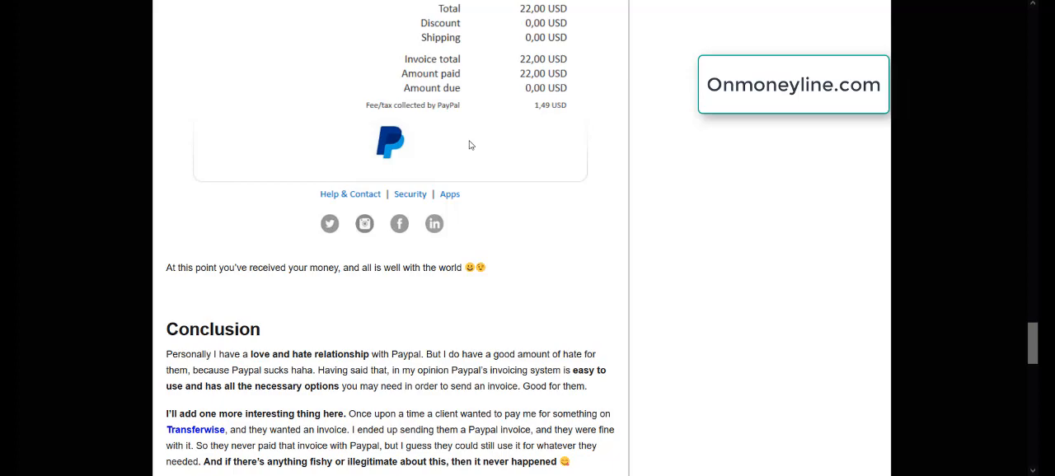
{"action": "scroll", "scroll_direction": "up", "scroll_amount": 3}
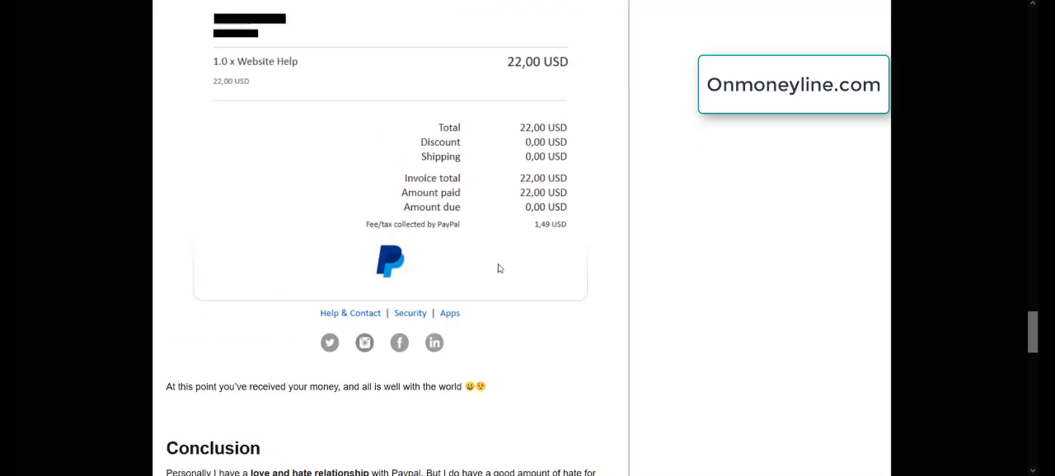
Scroll back up to the invoice-sent email's note and PayPal estimates promo.
{"action": "scroll", "scroll_direction": "up", "scroll_amount": 3}
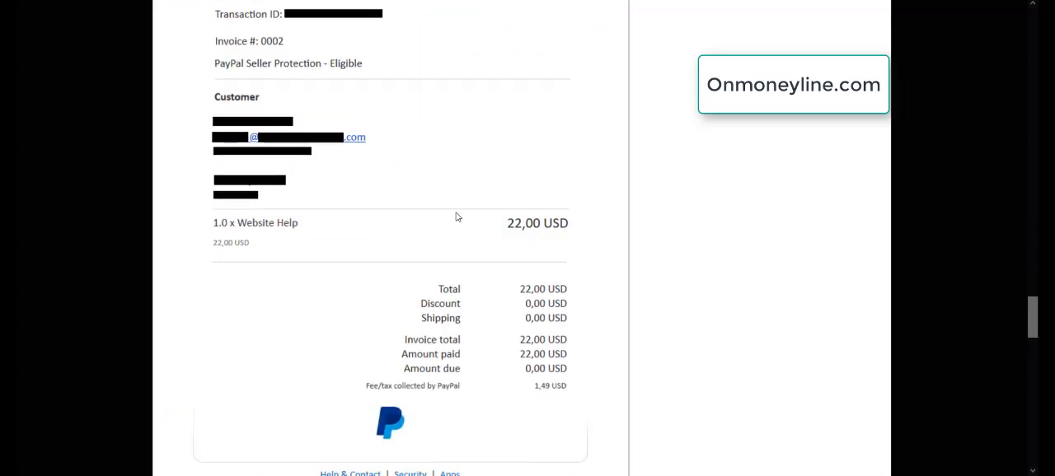
{"action": "scroll", "scroll_direction": "up", "scroll_amount": 3}
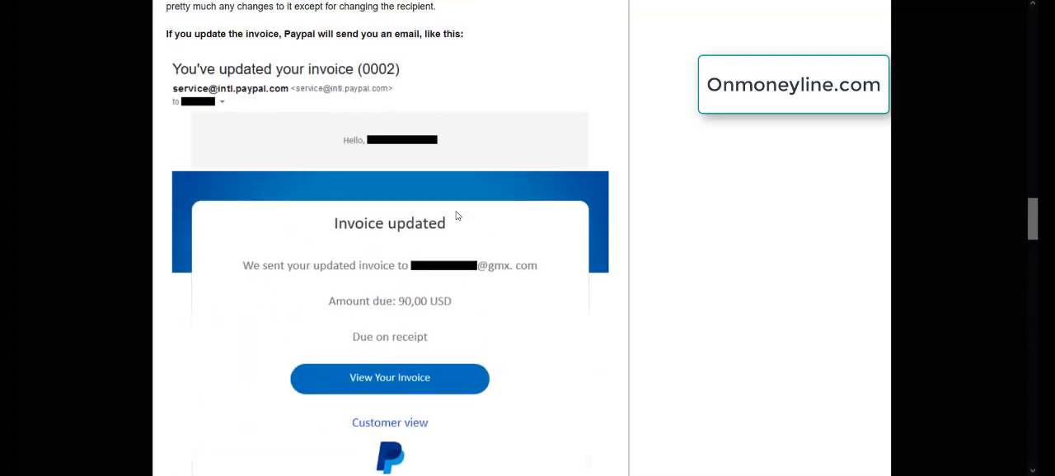
{"action": "scroll", "scroll_direction": "down", "scroll_amount": 3}
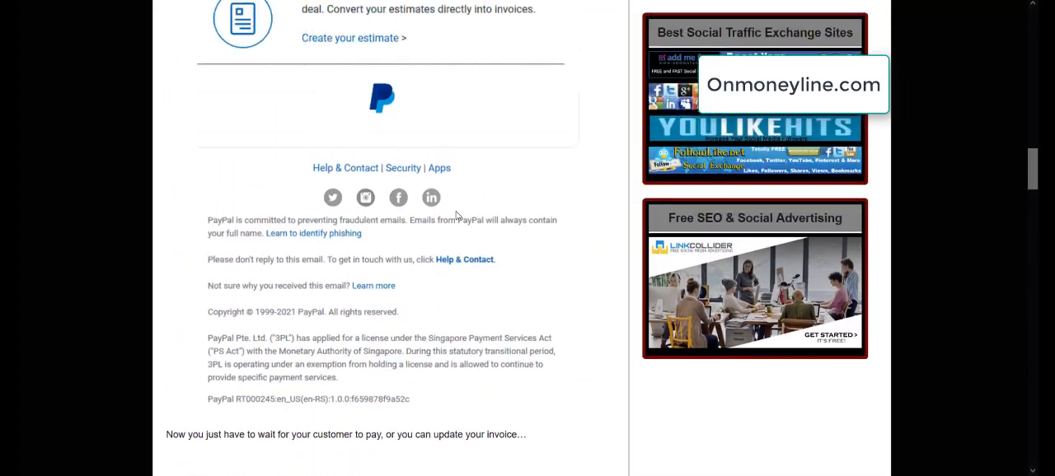
{"action": "scroll", "scroll_direction": "up", "scroll_amount": 3}
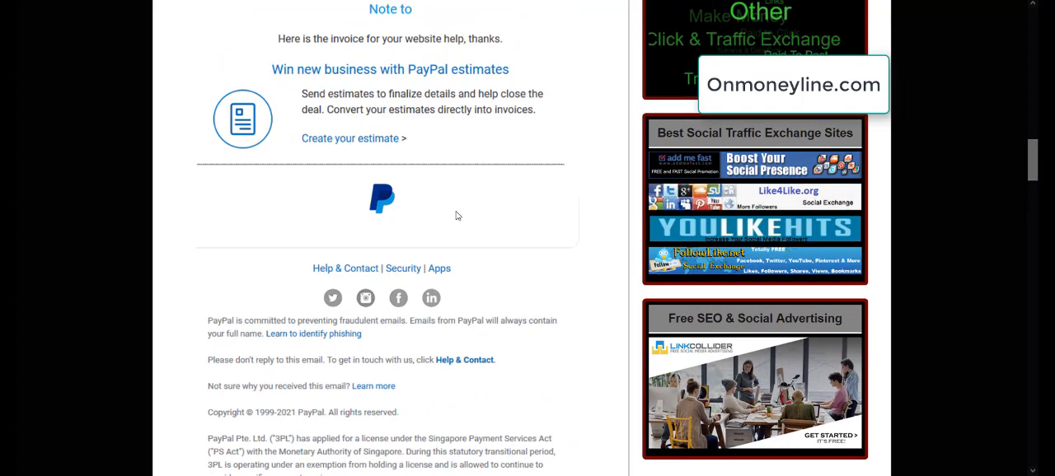